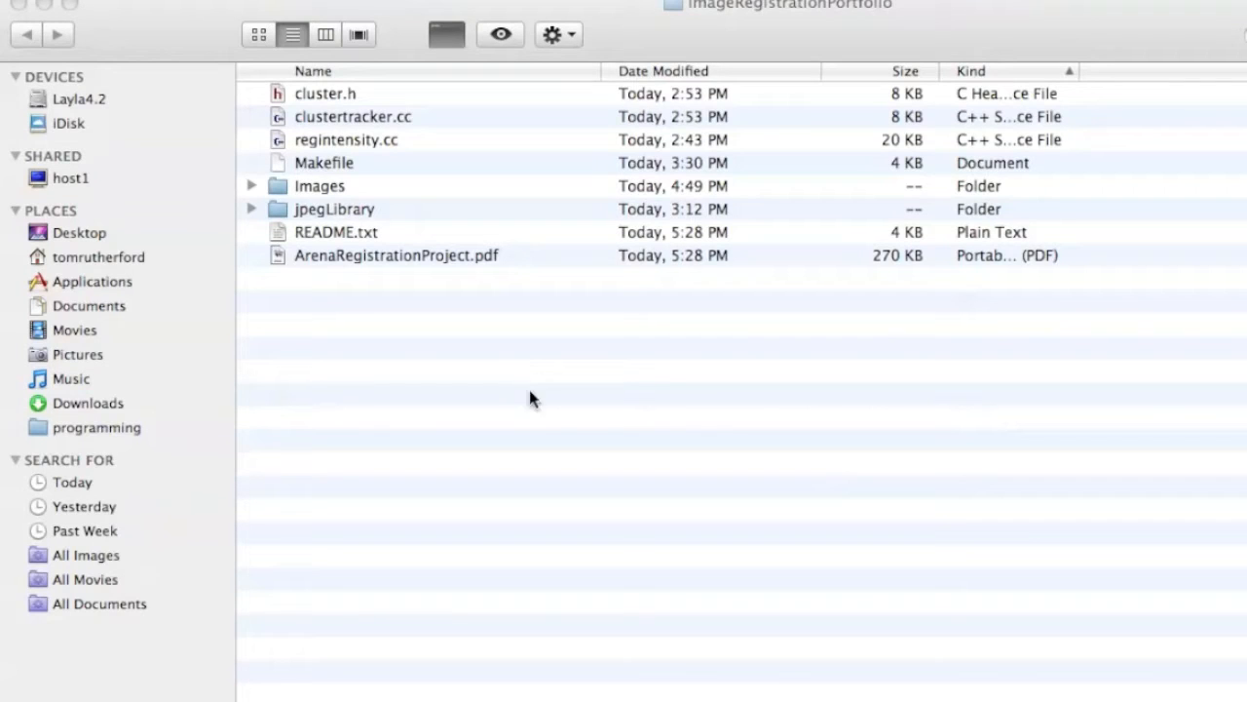
{"action": "mouse_move", "coordinate": [604, 437]}
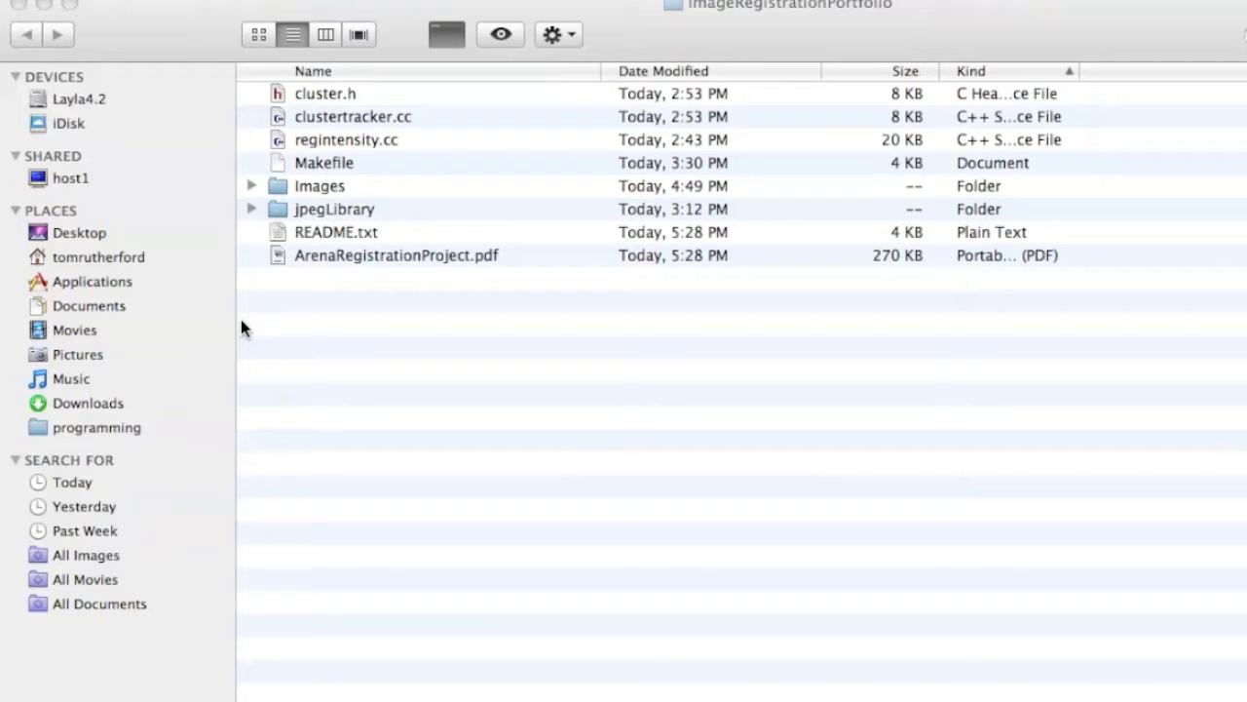
{"action": "mouse_move", "coordinate": [406, 341]}
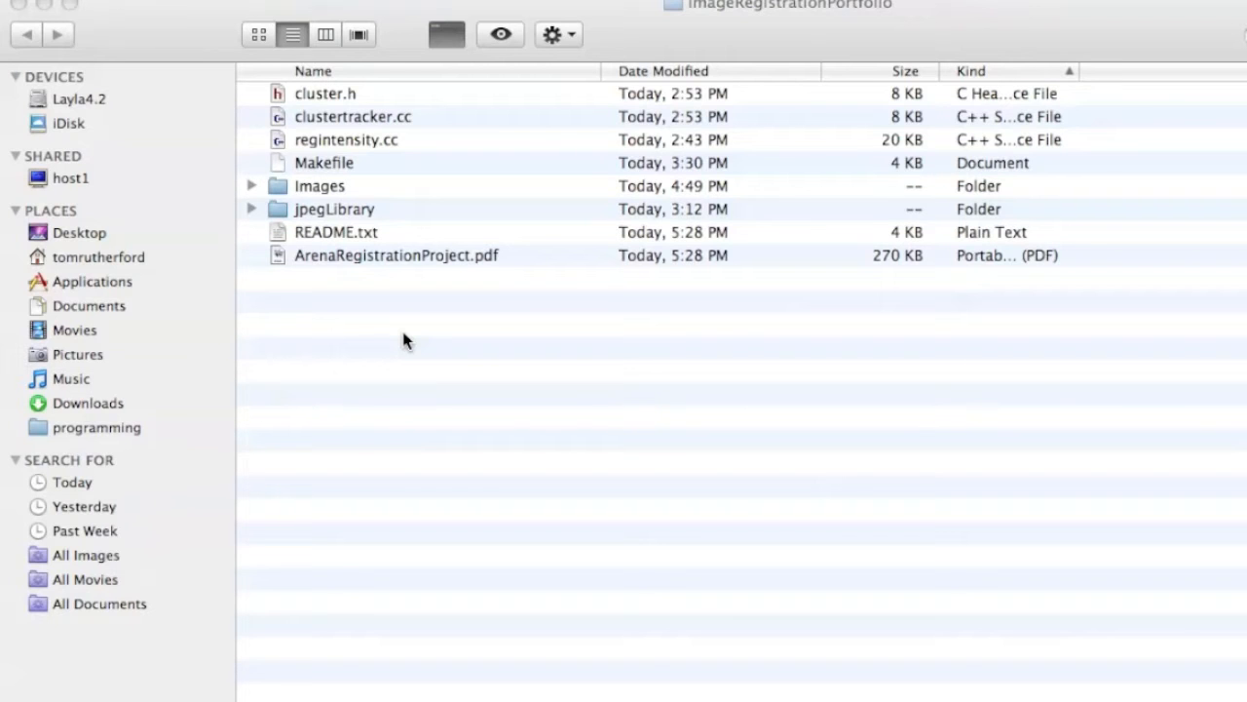
Step through the red-cube arena photos on Layla4.2 in Quick Look, then close the preview
{"action": "left_click", "coordinate": [80, 98]}
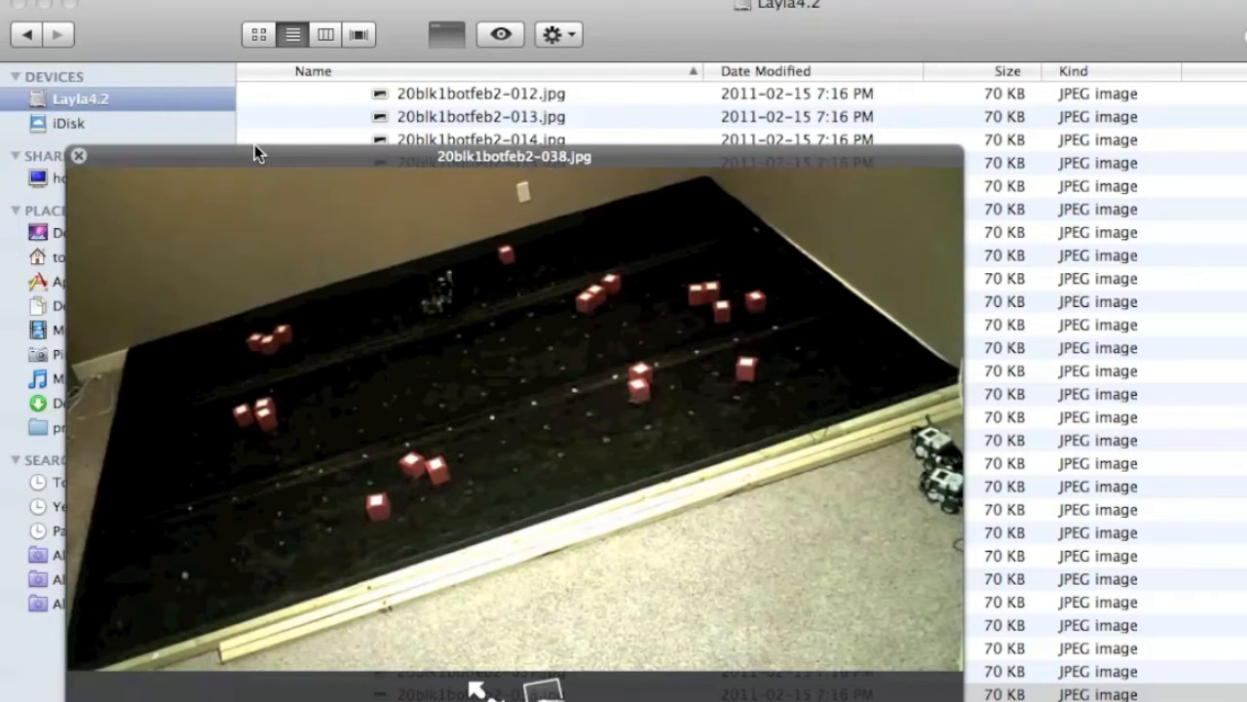
{"action": "mouse_move", "coordinate": [271, 351]}
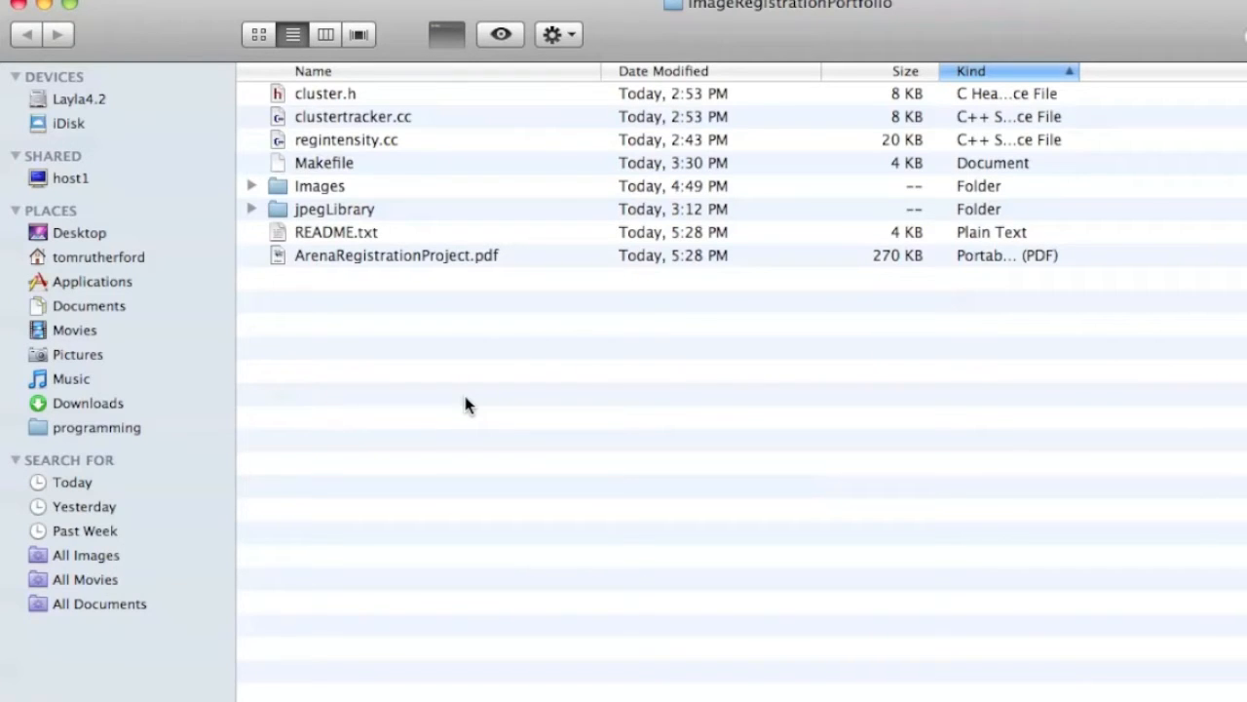
{"action": "left_click", "coordinate": [80, 98]}
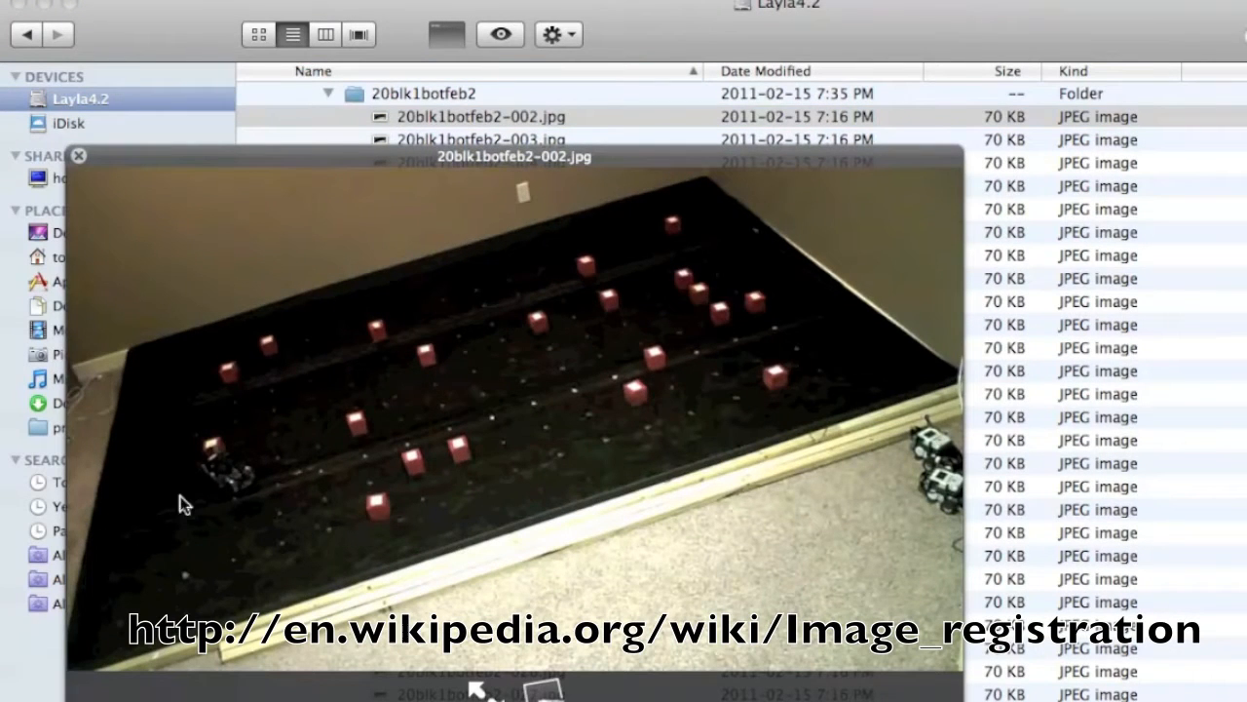
{"action": "mouse_move", "coordinate": [246, 536]}
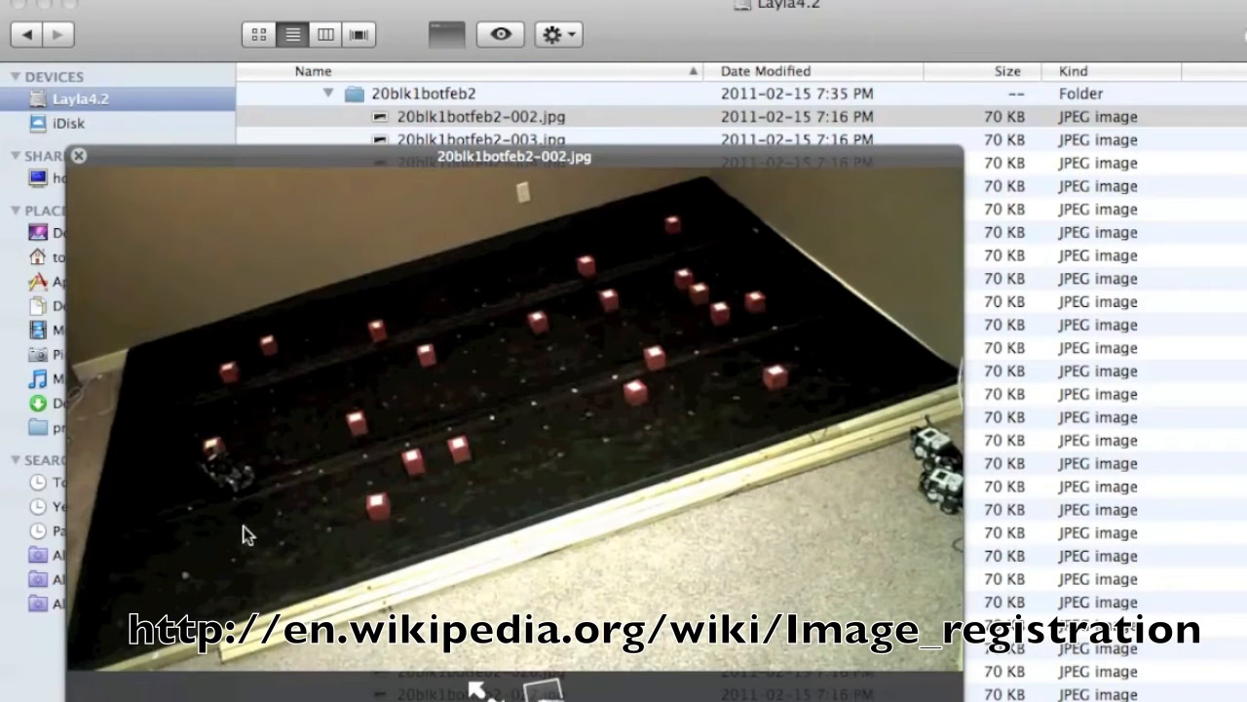
{"action": "mouse_move", "coordinate": [351, 143]}
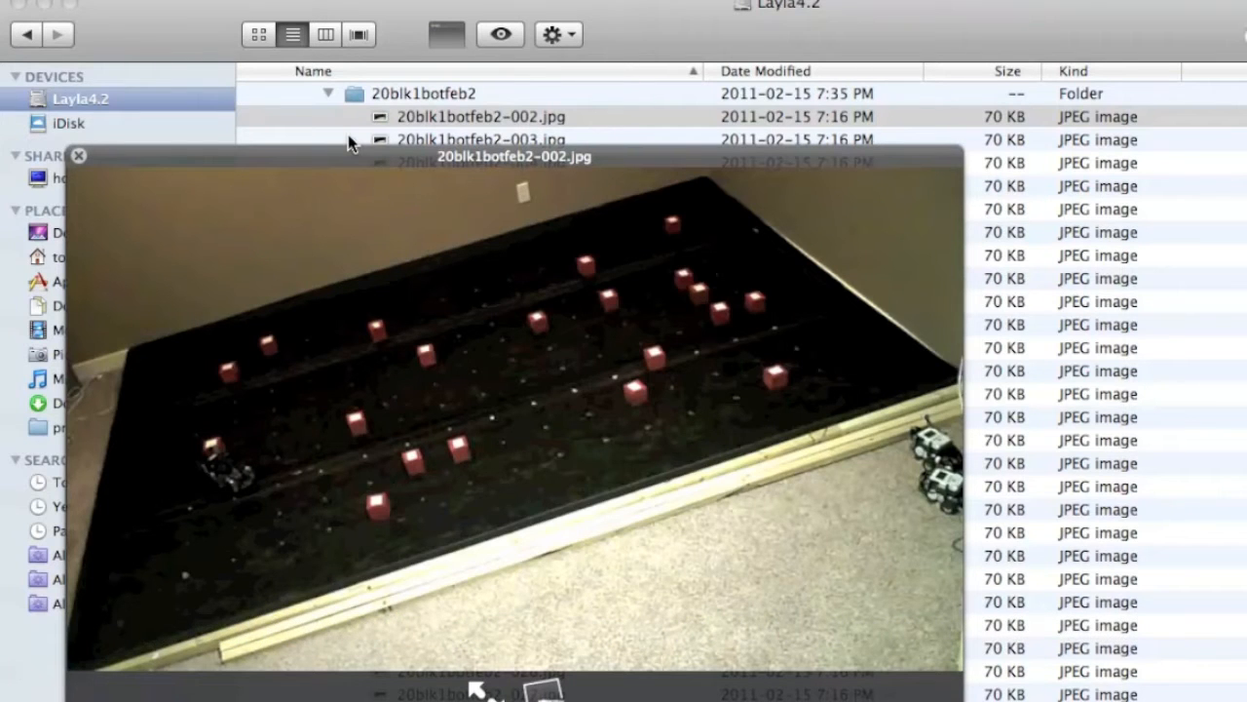
{"action": "mouse_move", "coordinate": [210, 385]}
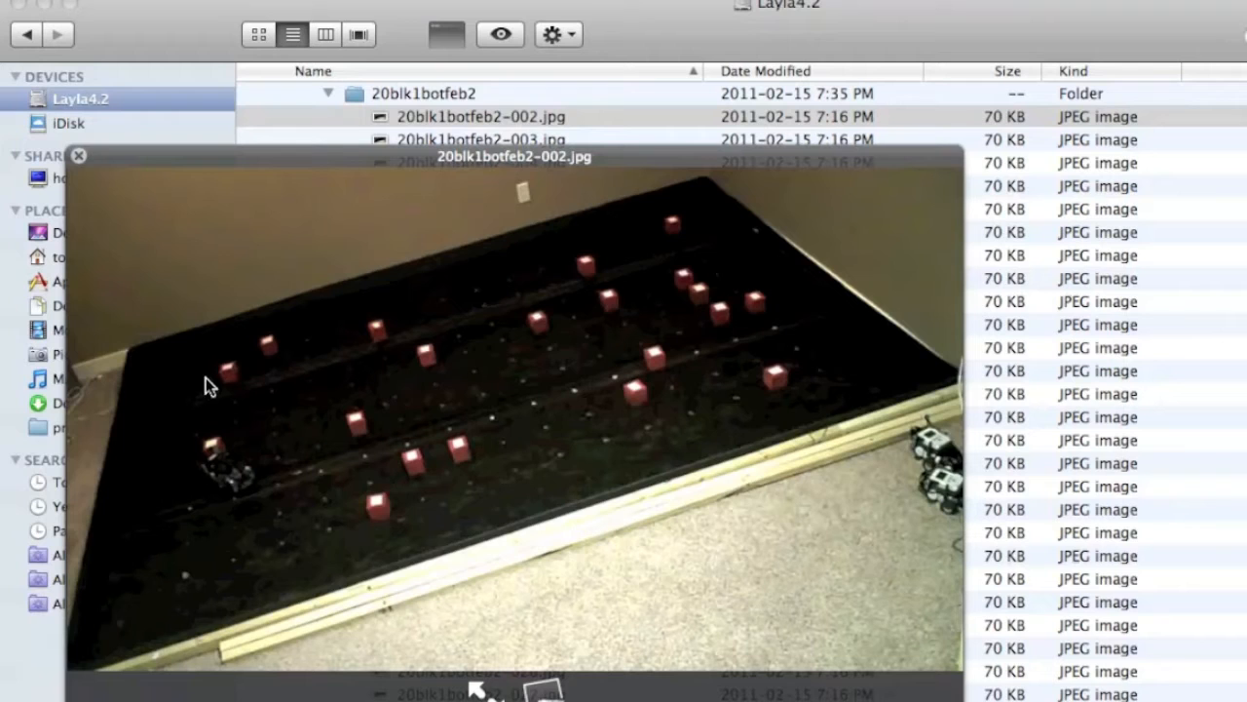
{"action": "mouse_move", "coordinate": [438, 404]}
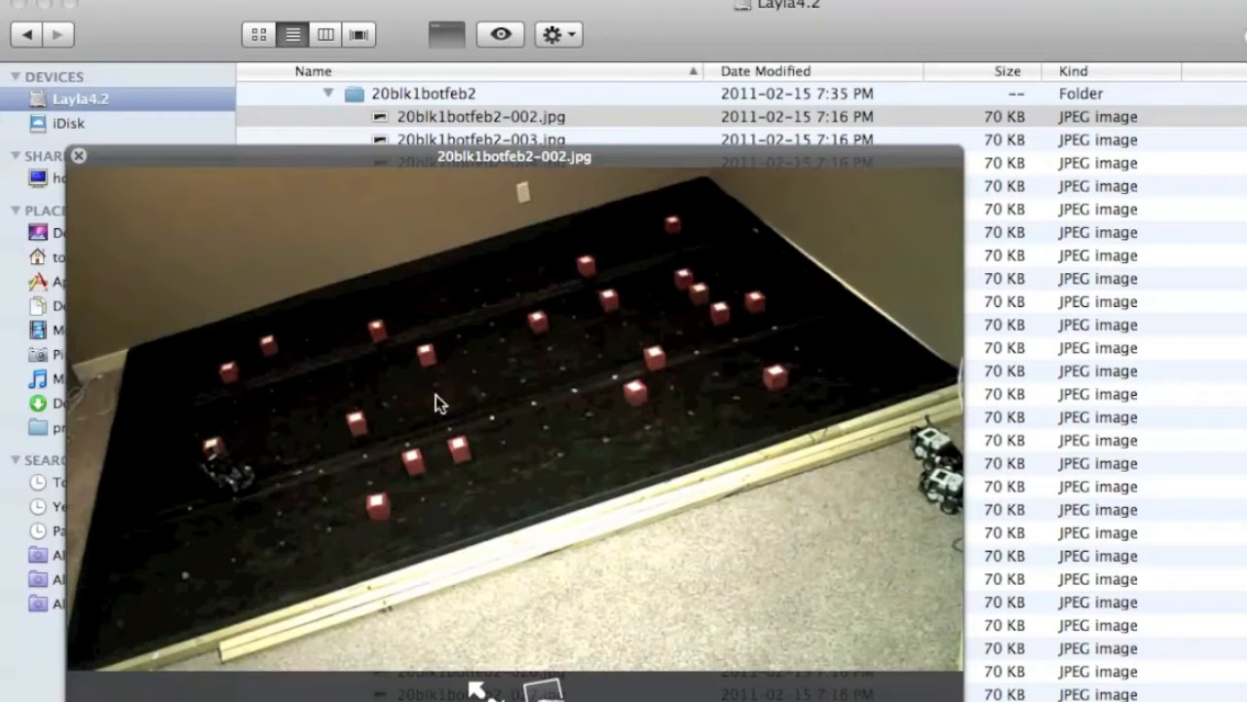
{"action": "mouse_move", "coordinate": [427, 256]}
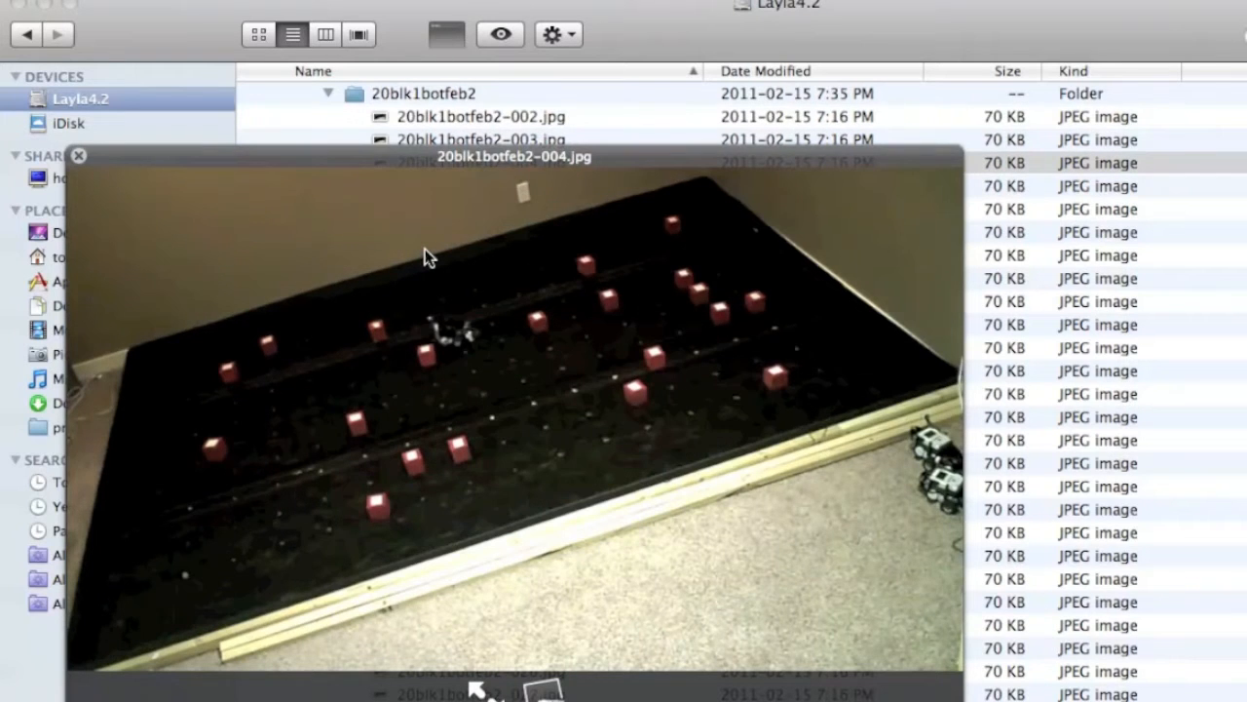
{"action": "left_click", "coordinate": [78, 155]}
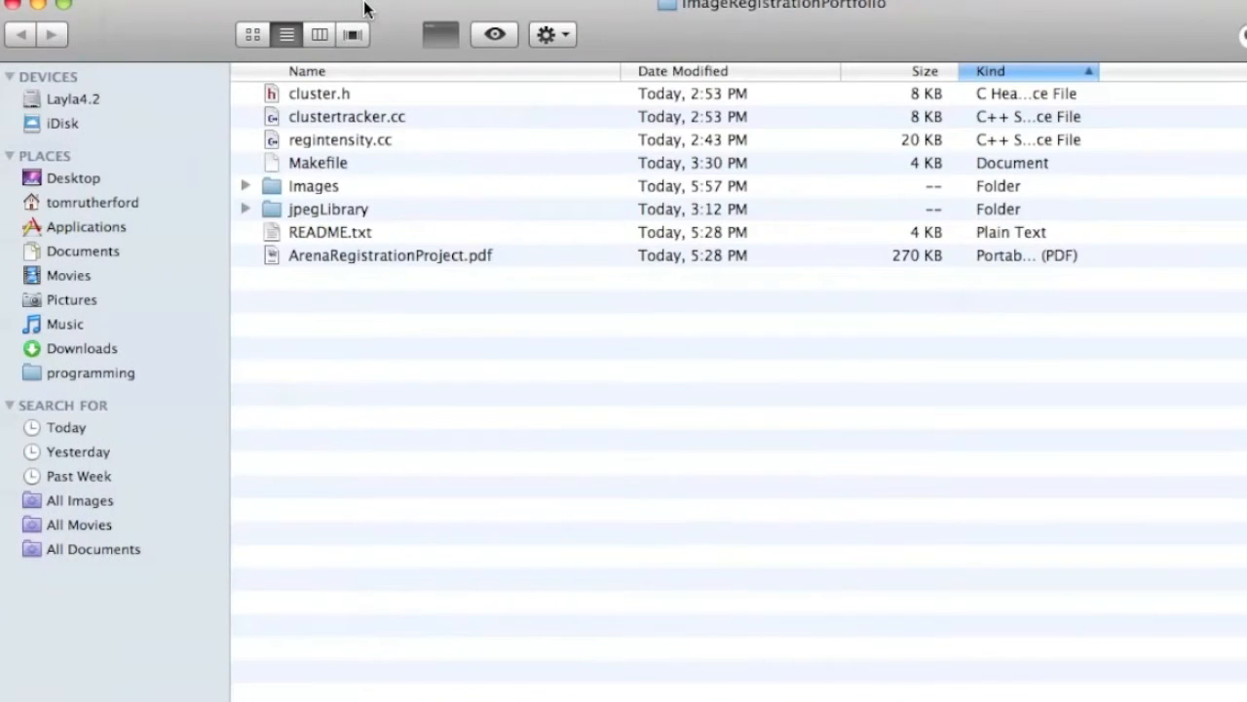
{"action": "mouse_move", "coordinate": [477, 336]}
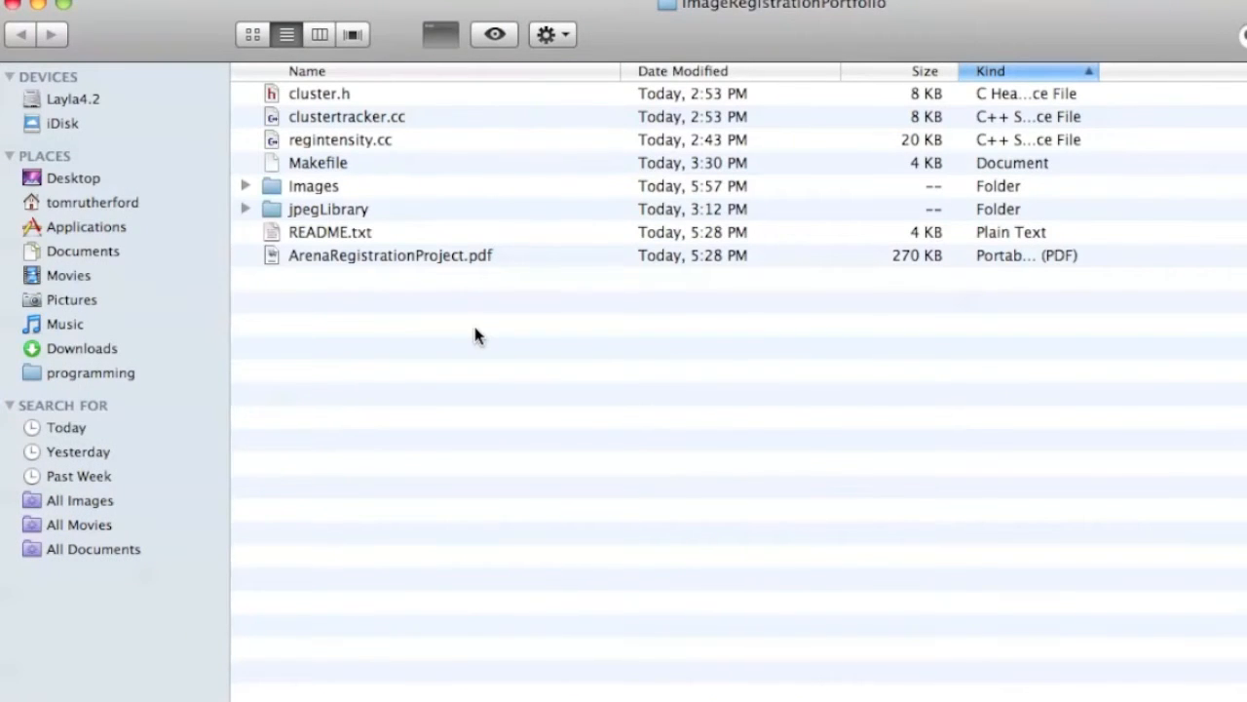
{"action": "mouse_move", "coordinate": [394, 161]}
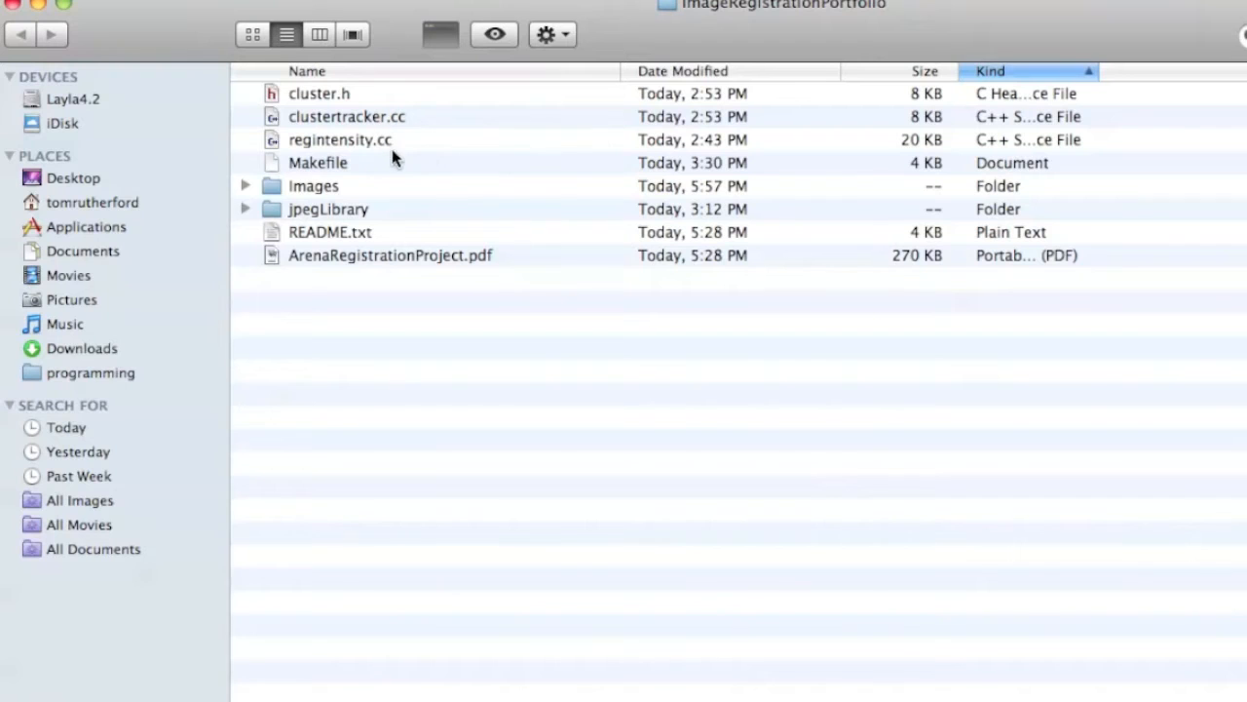
{"action": "mouse_move", "coordinate": [427, 158]}
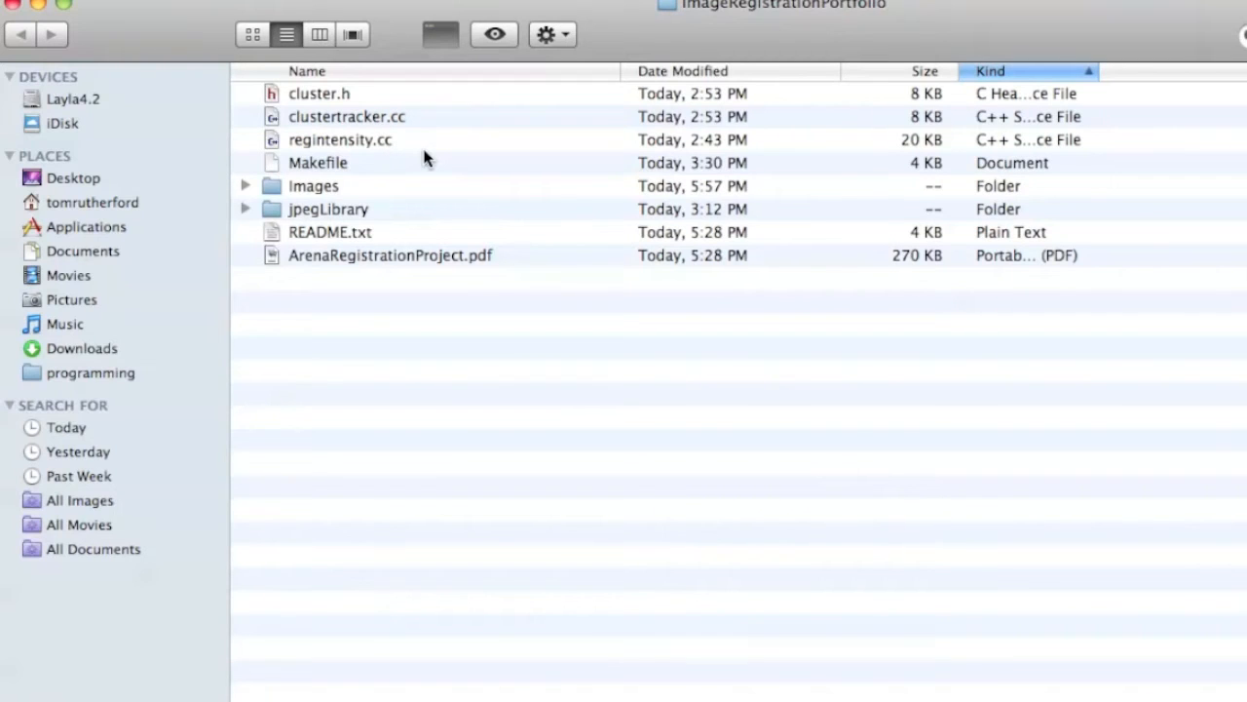
{"action": "left_click", "coordinate": [340, 139]}
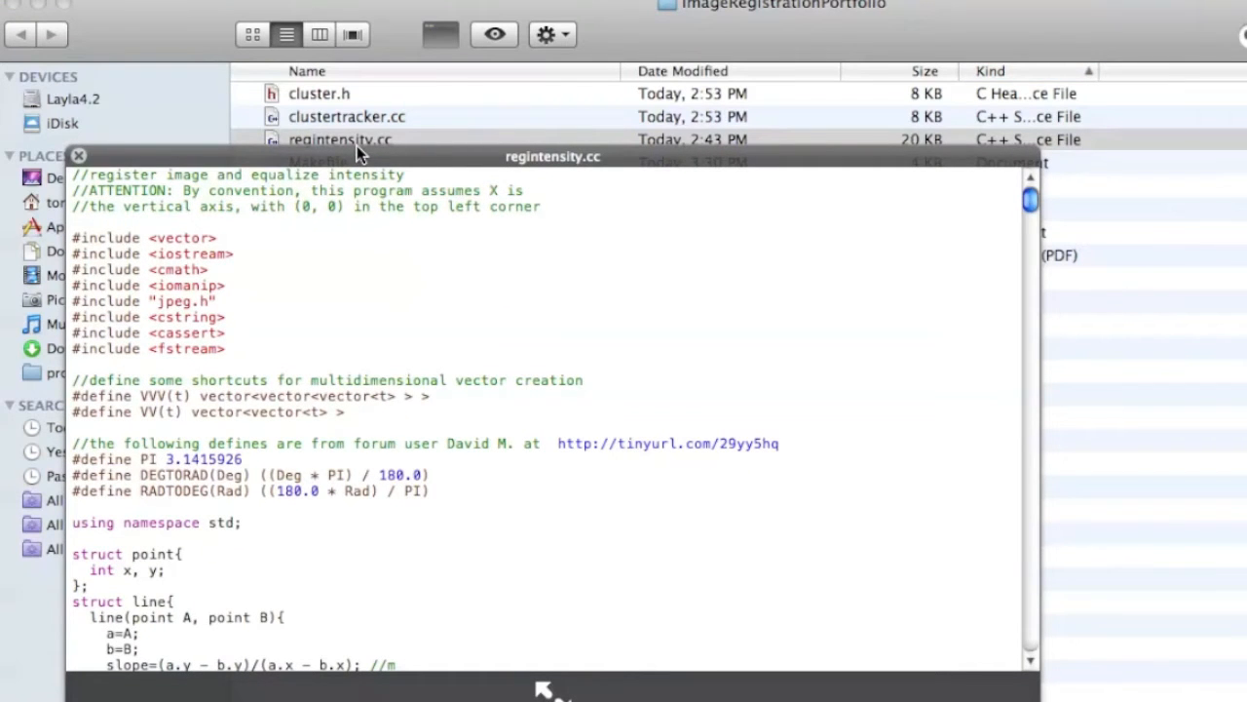
{"action": "mouse_move", "coordinate": [894, 244]}
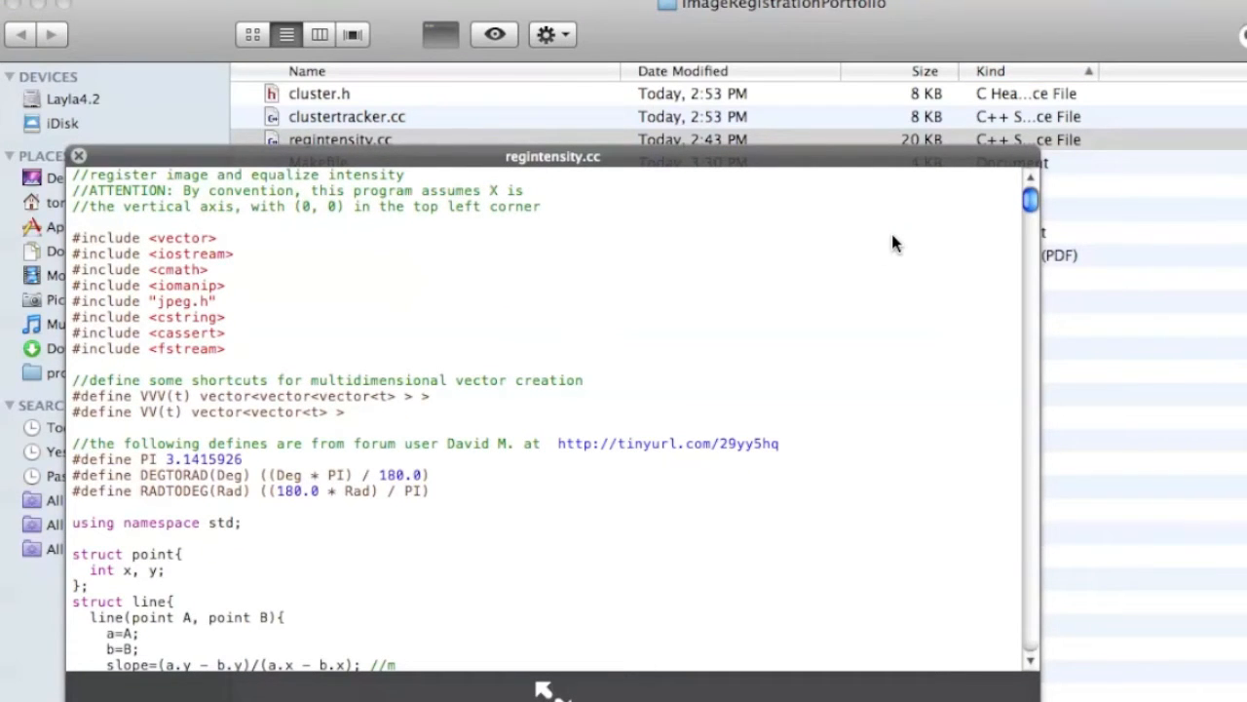
{"action": "scroll", "scroll_direction": "down", "scroll_amount": 3}
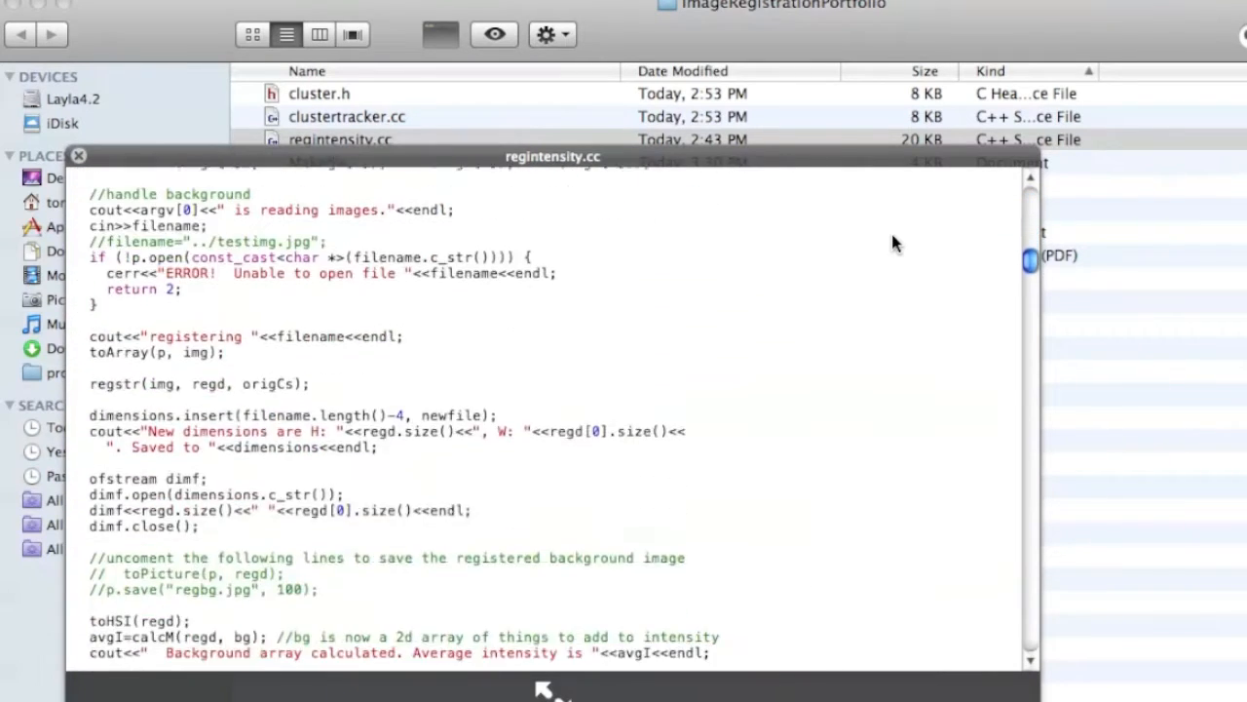
{"action": "scroll", "scroll_direction": "down", "scroll_amount": 3}
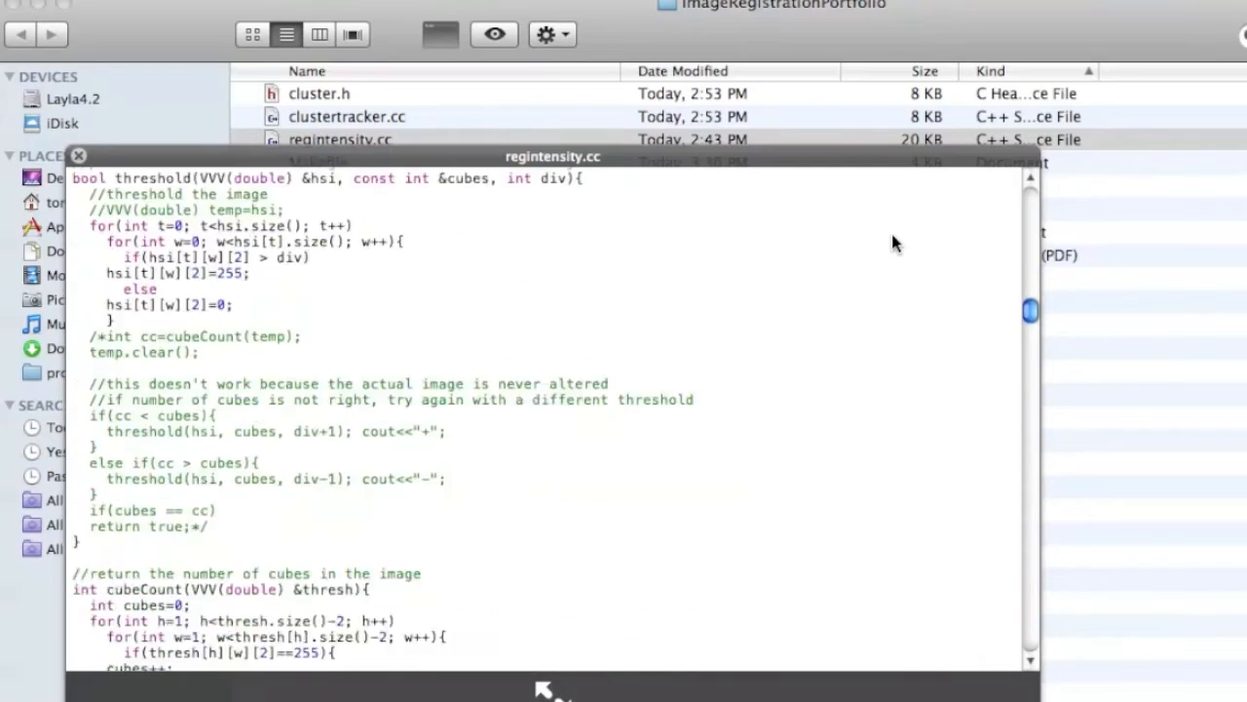
{"action": "scroll", "scroll_direction": "down", "scroll_amount": 3}
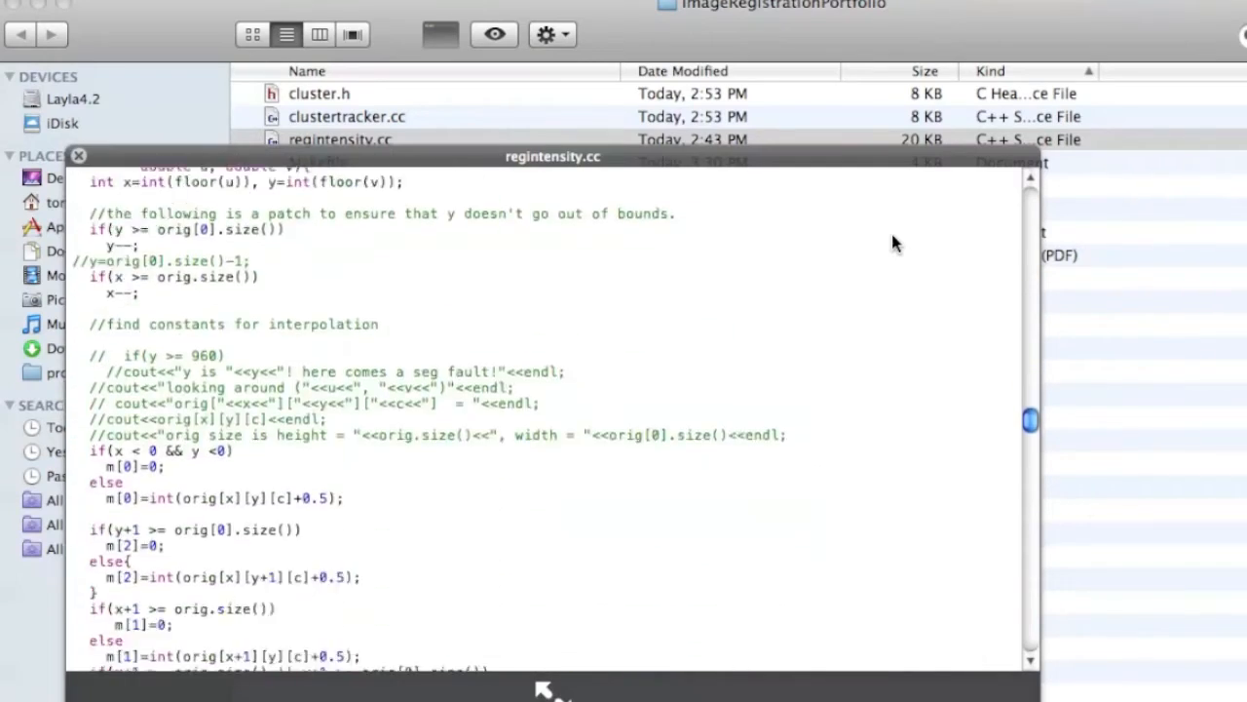
{"action": "scroll", "scroll_direction": "down", "scroll_amount": 3}
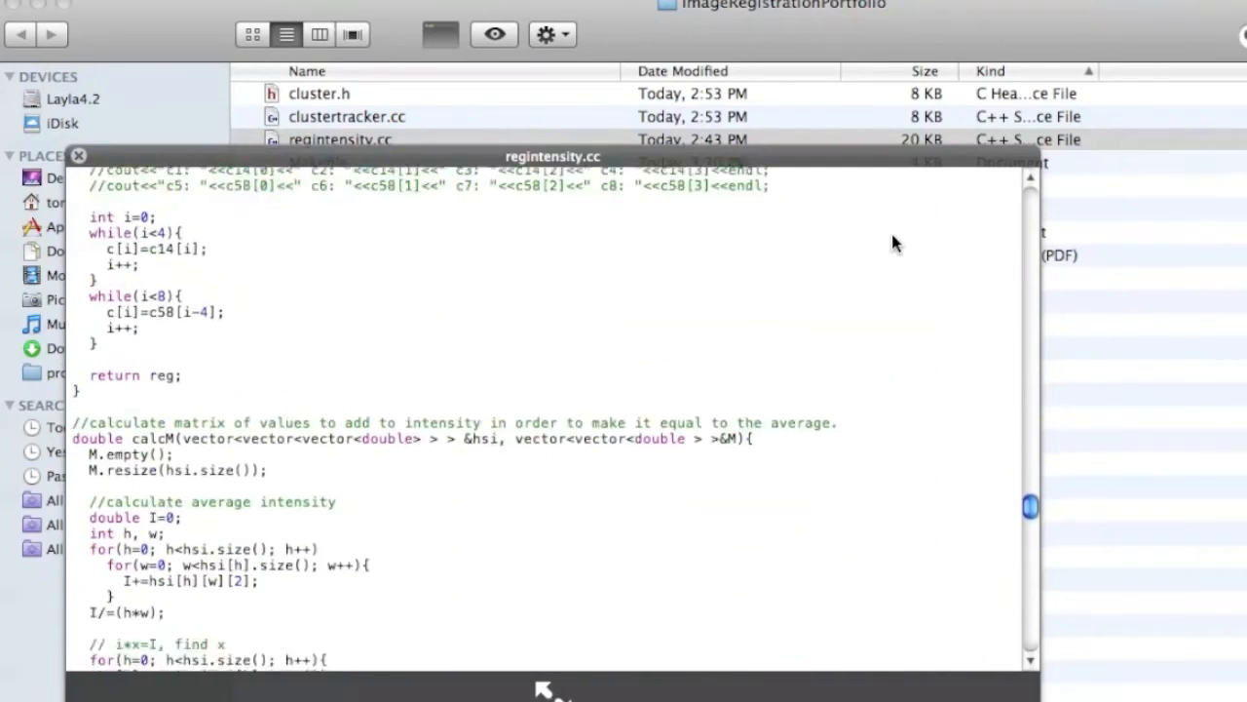
{"action": "scroll", "scroll_direction": "down", "scroll_amount": 3}
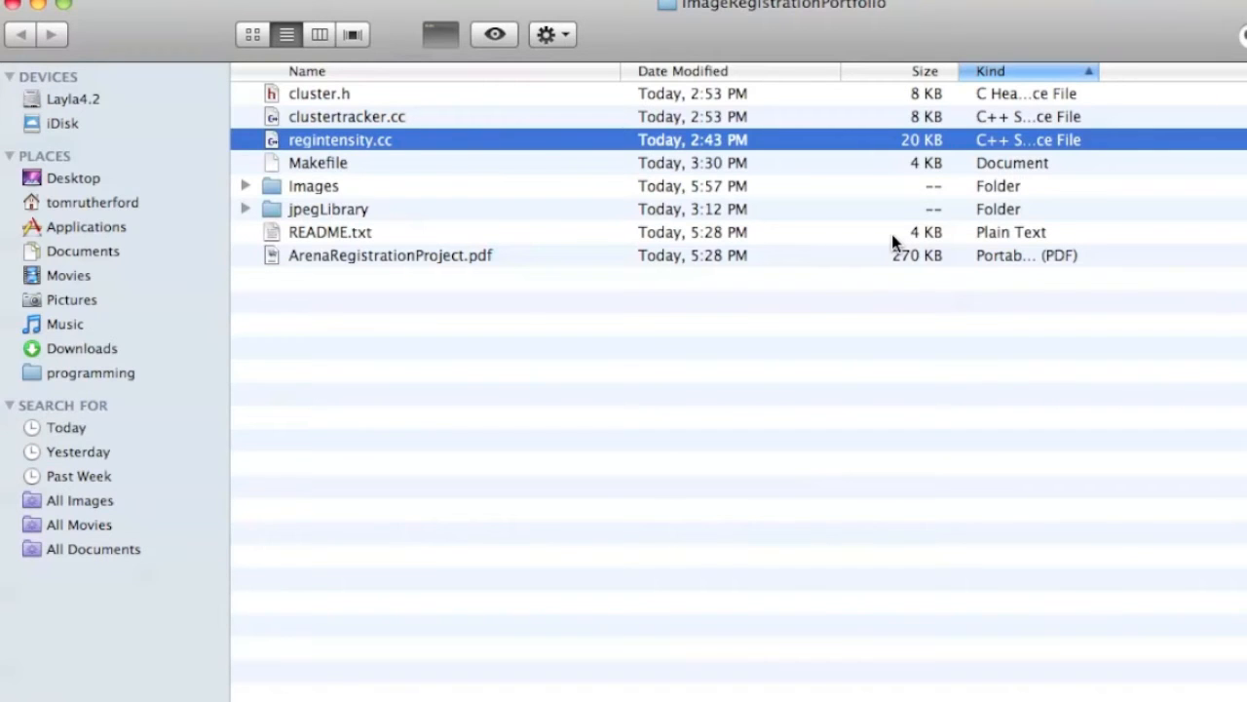
{"action": "left_click", "coordinate": [347, 116]}
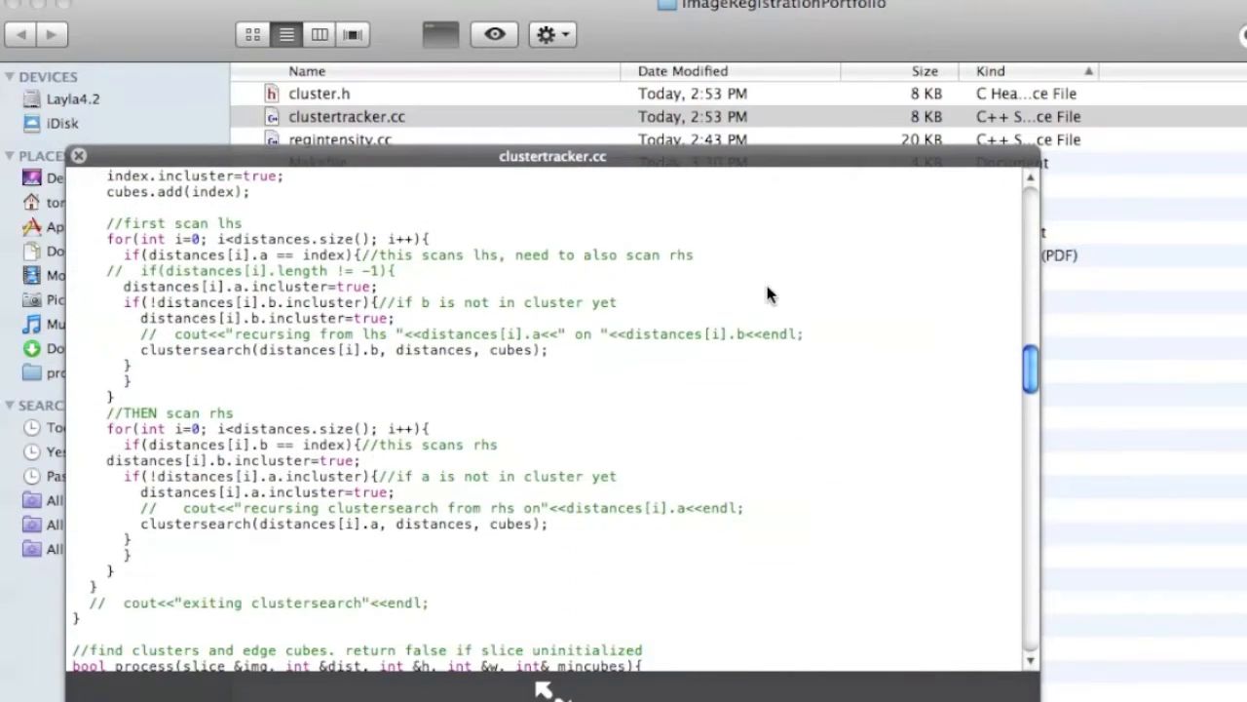
{"action": "scroll", "scroll_direction": "down", "scroll_amount": 3}
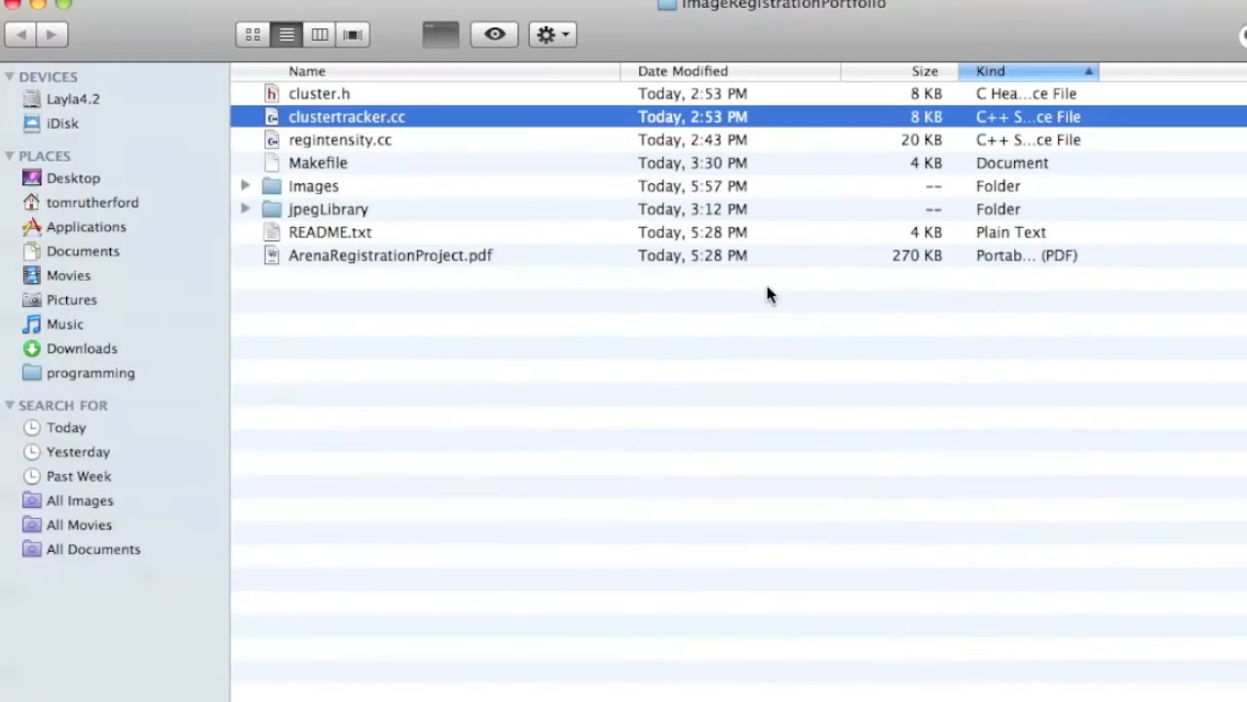
{"action": "mouse_move", "coordinate": [787, 570]}
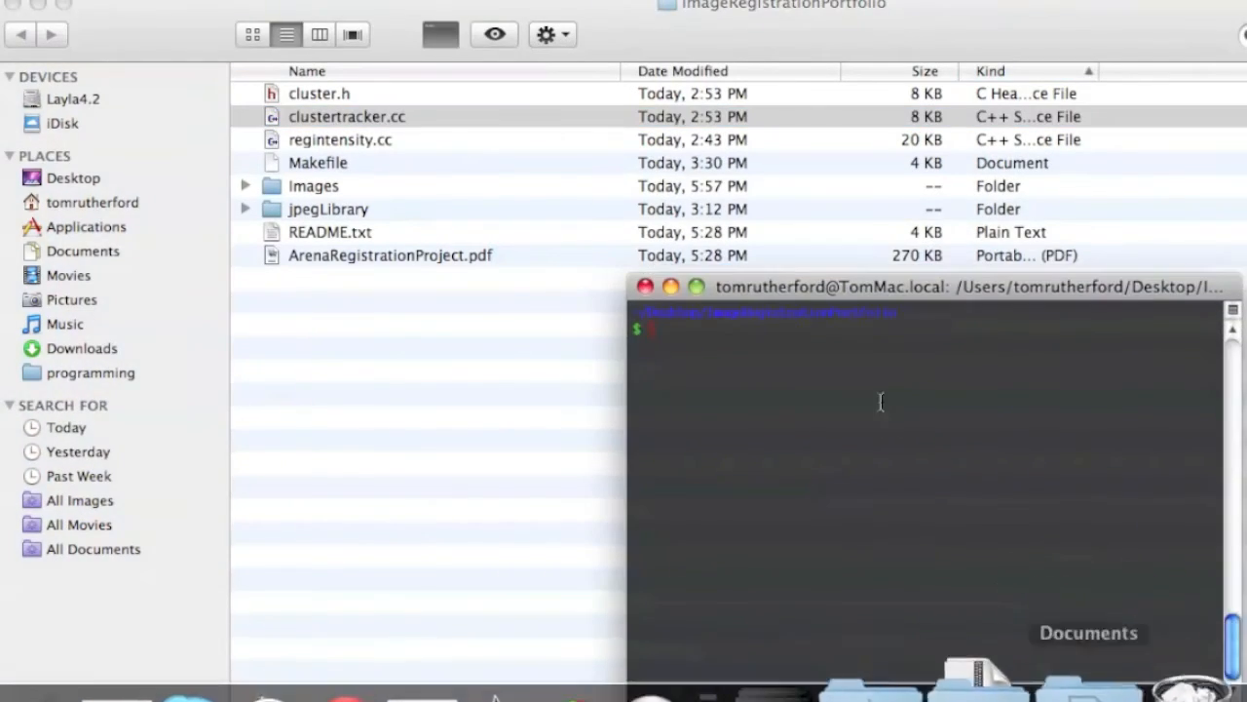
Build regintensity and clustertracker with make, then cd into Images and expand it in Finder
{"action": "type", "text": "make"}
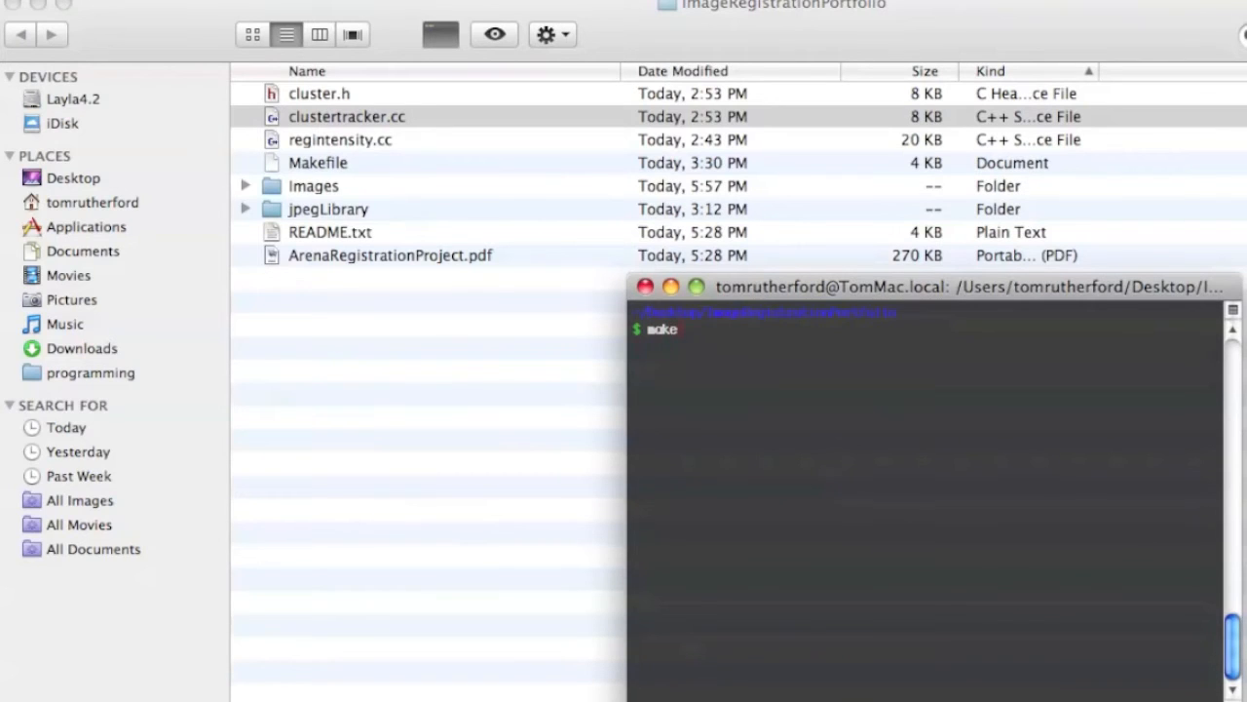
{"action": "key", "text": "Return"}
{"action": "type", "text": "l"}
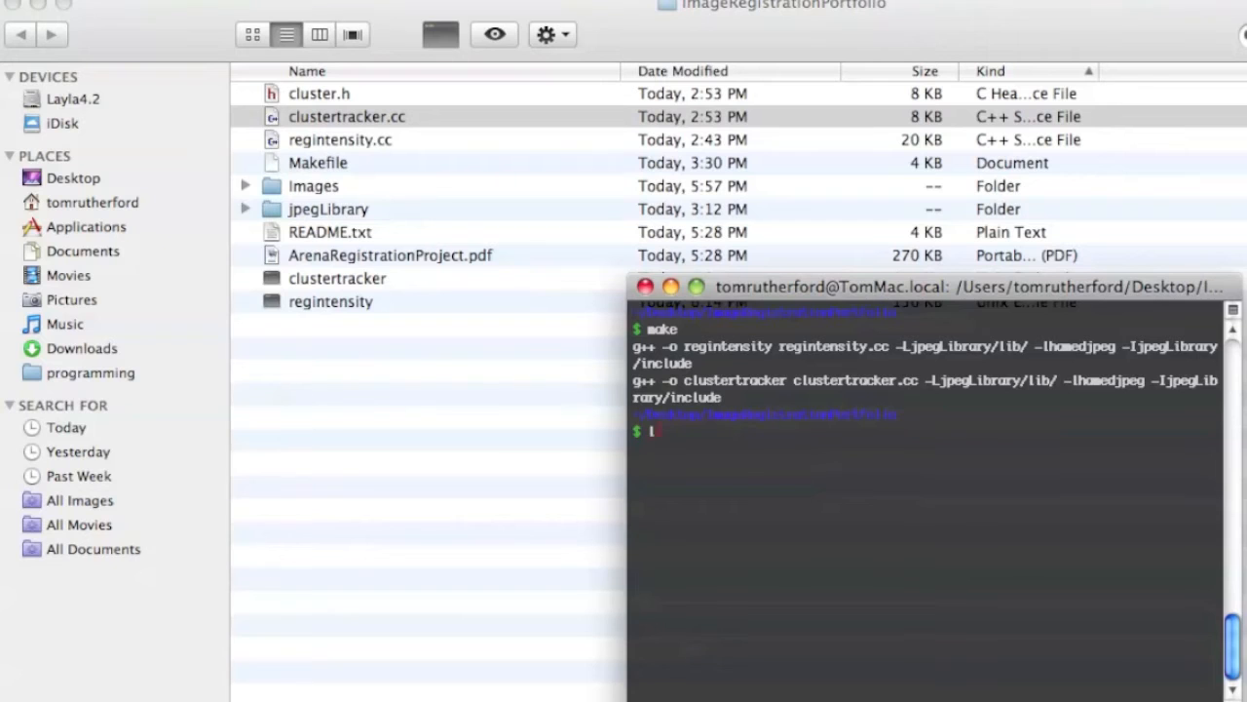
{"action": "type", "text": "cd Images/"}
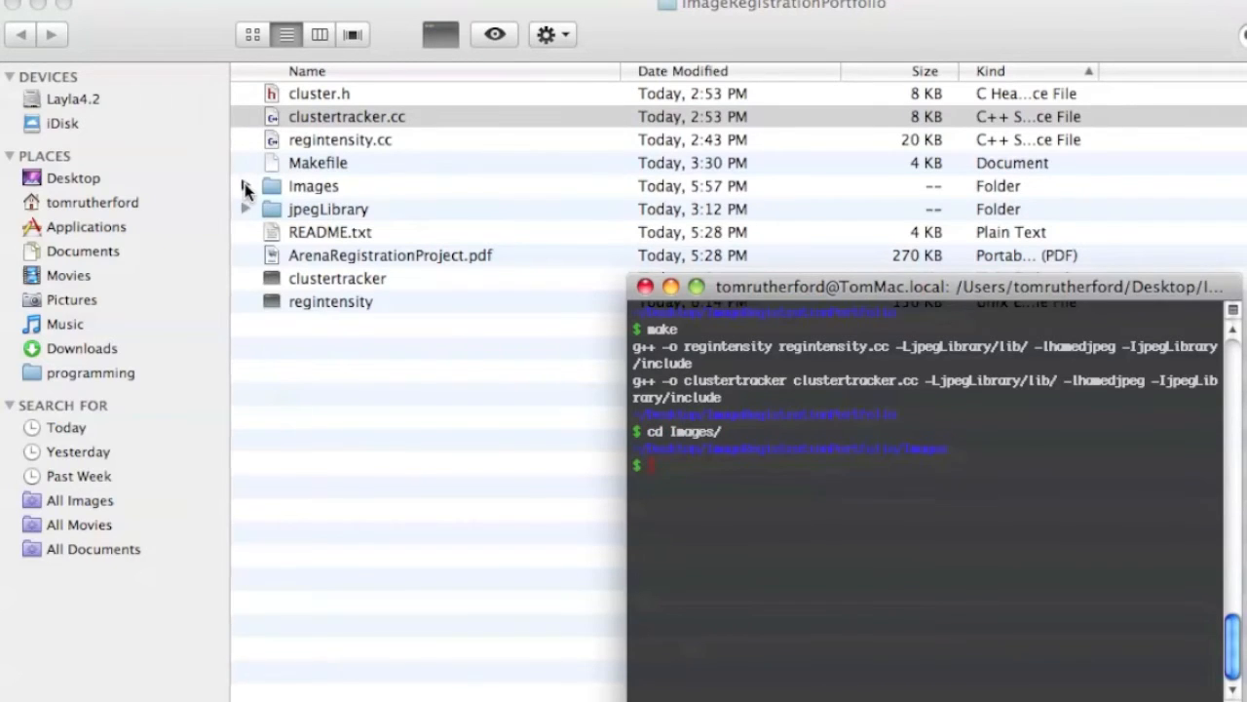
{"action": "left_click", "coordinate": [246, 186]}
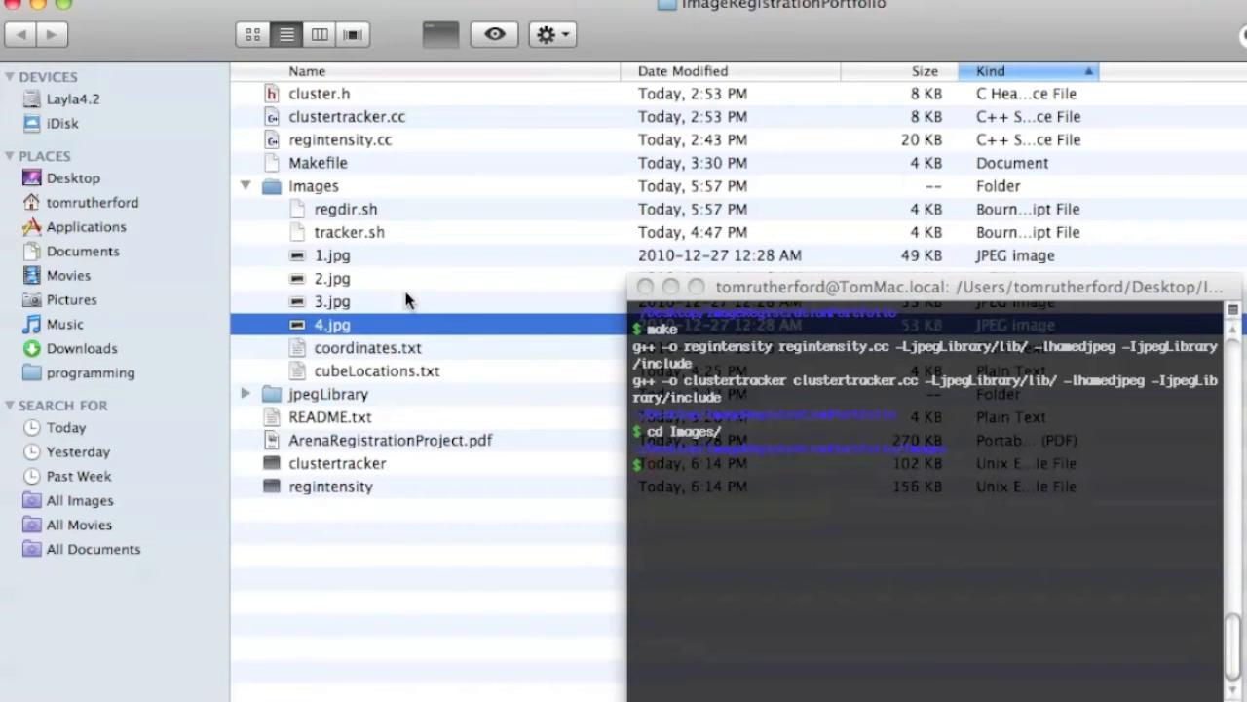
{"action": "mouse_move", "coordinate": [365, 221]}
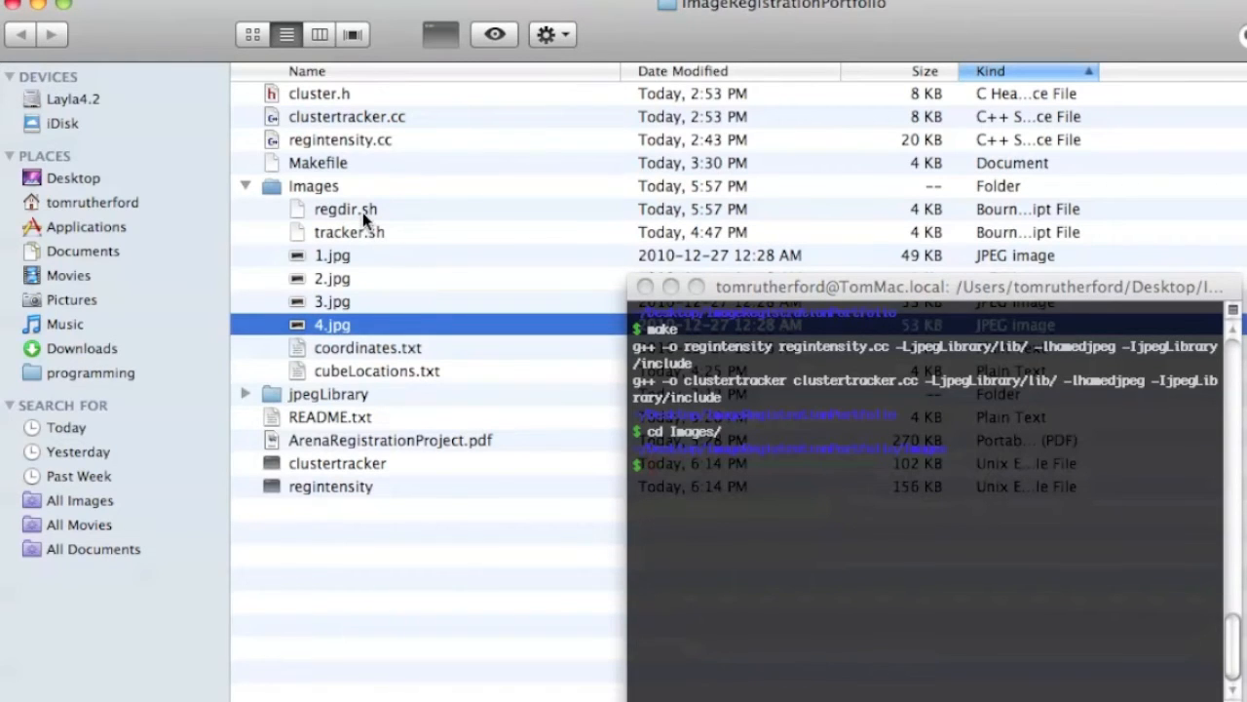
{"action": "left_click", "coordinate": [345, 209]}
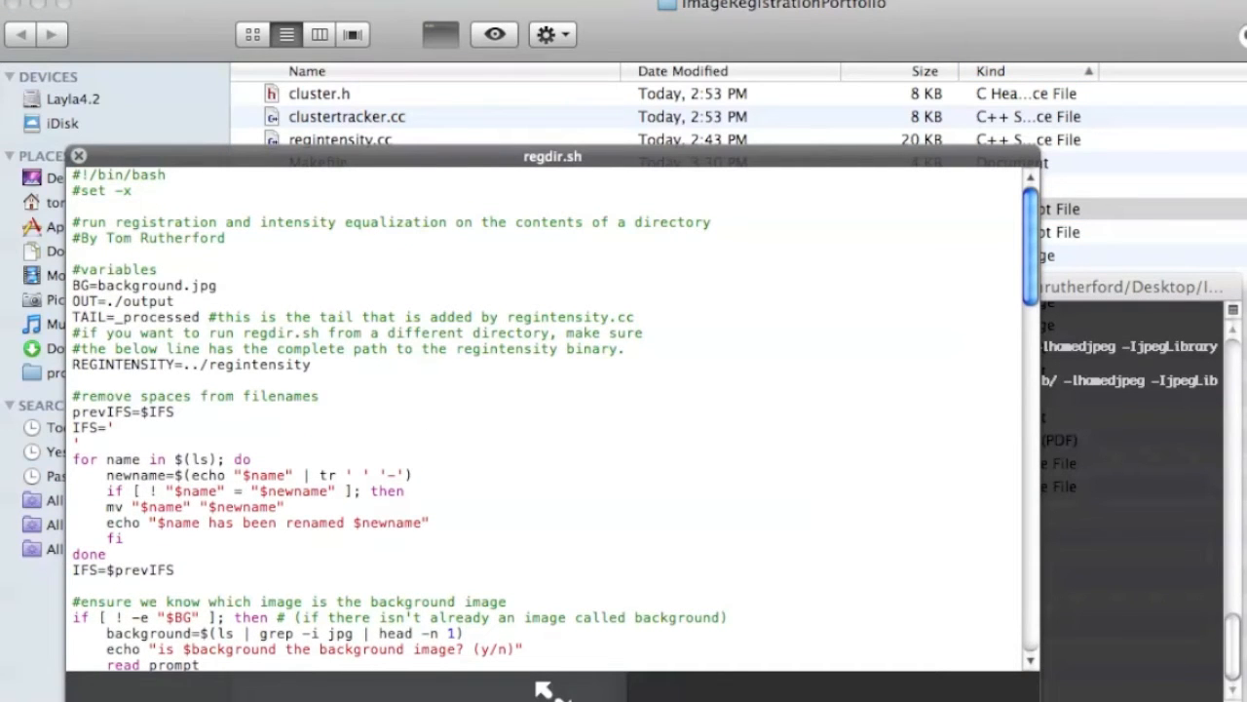
{"action": "scroll", "scroll_direction": "down", "scroll_amount": 3}
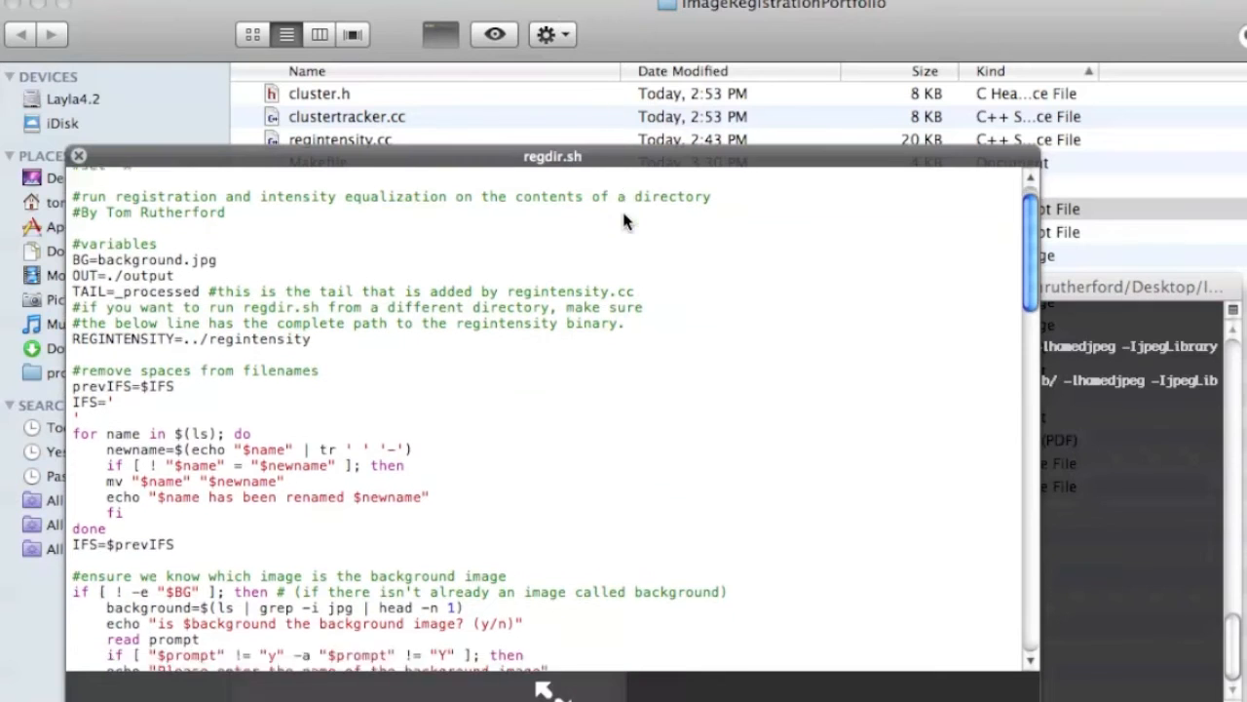
{"action": "scroll", "scroll_direction": "down", "scroll_amount": 3}
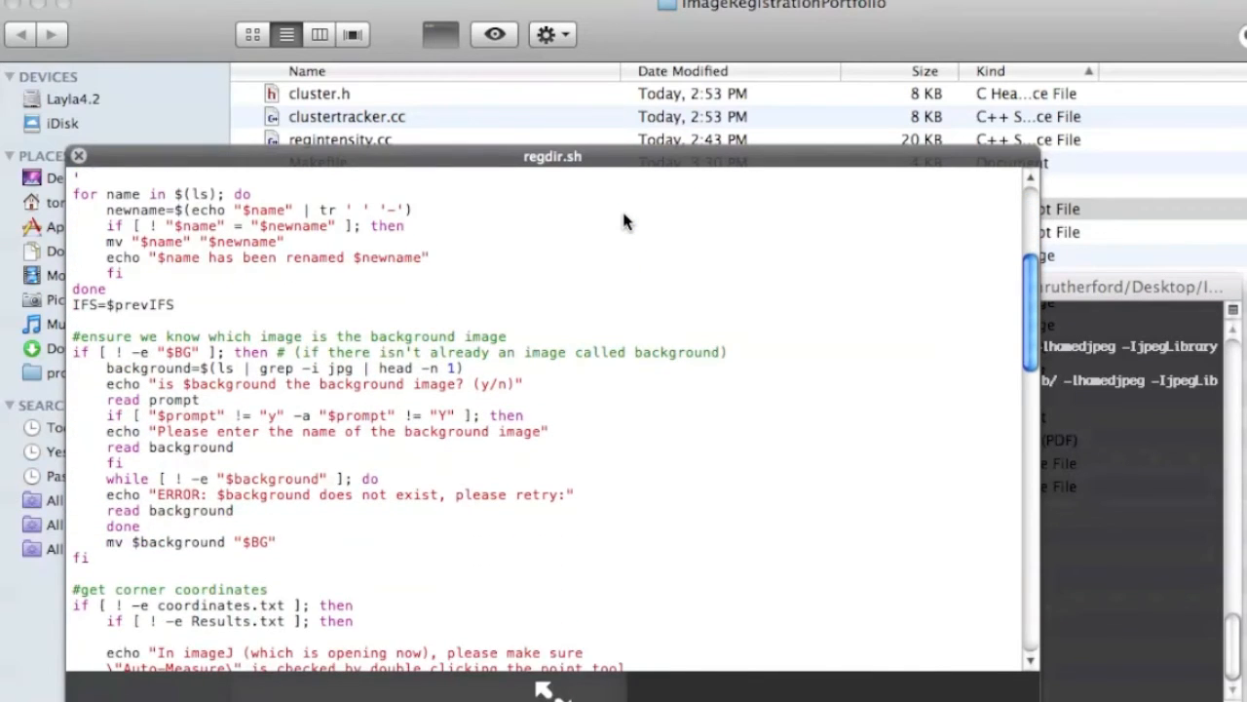
{"action": "scroll", "scroll_direction": "down", "scroll_amount": 3}
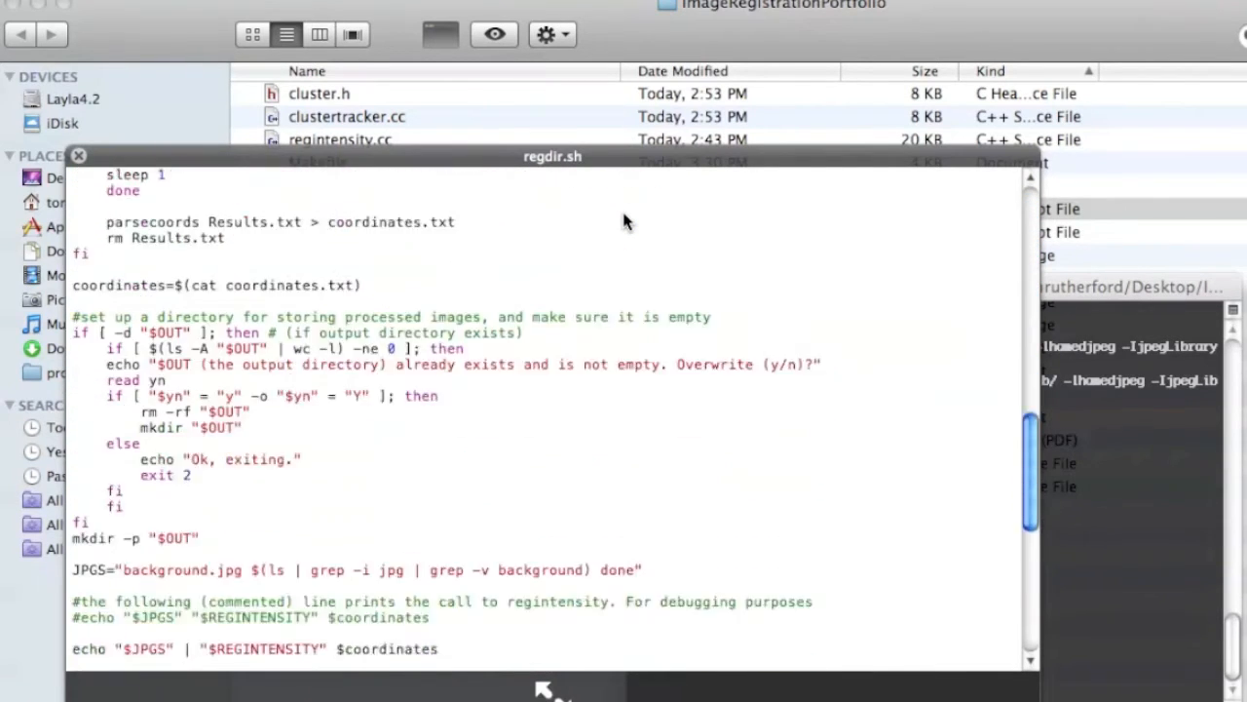
{"action": "scroll", "scroll_direction": "down", "scroll_amount": 3}
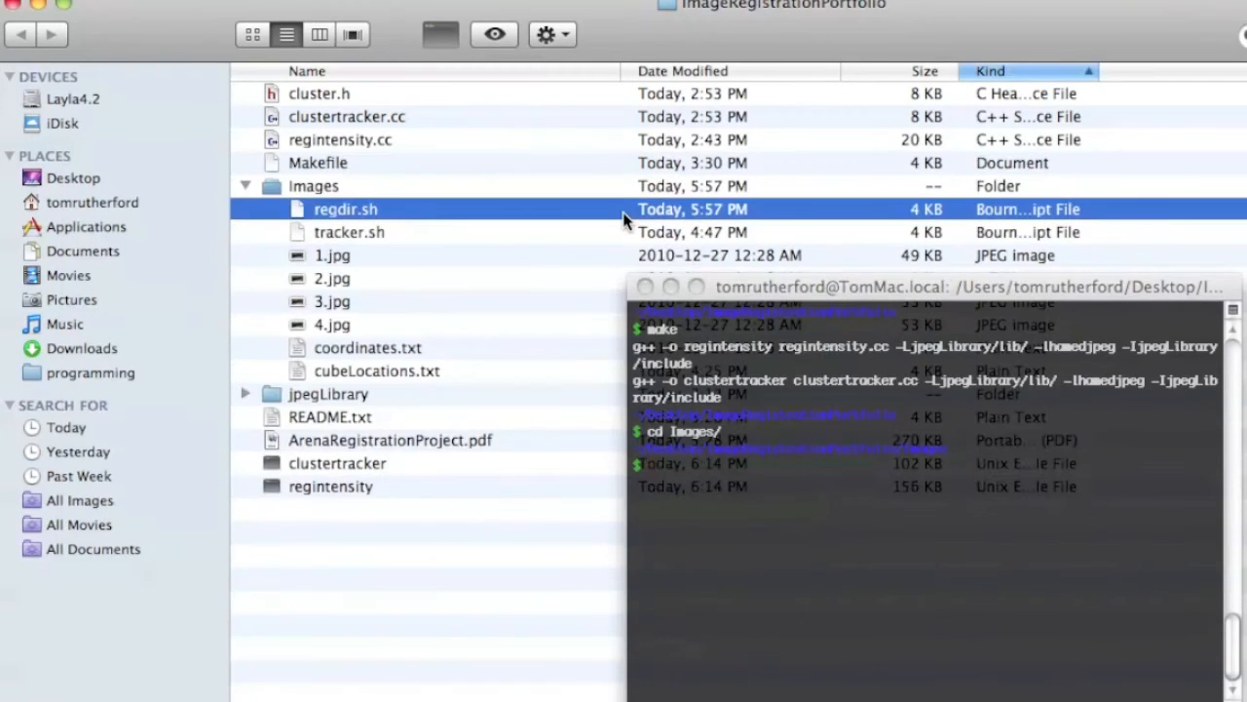
{"action": "mouse_move", "coordinate": [396, 241]}
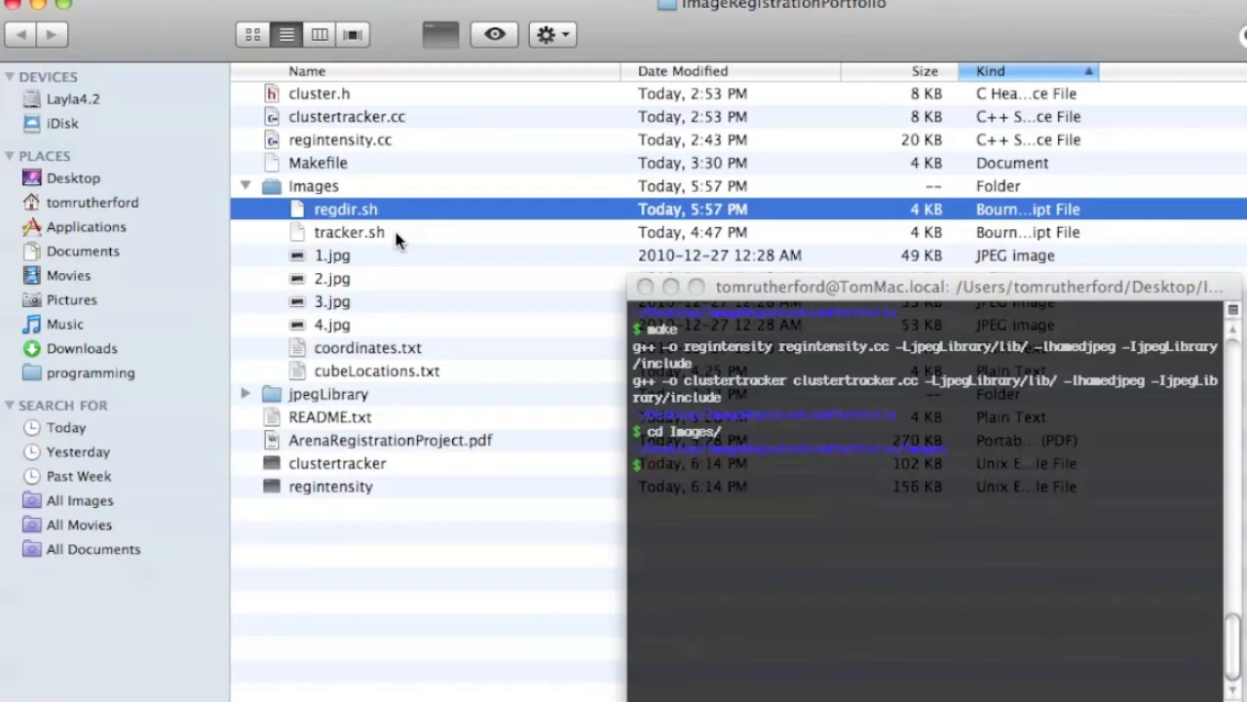
{"action": "mouse_move", "coordinate": [404, 258]}
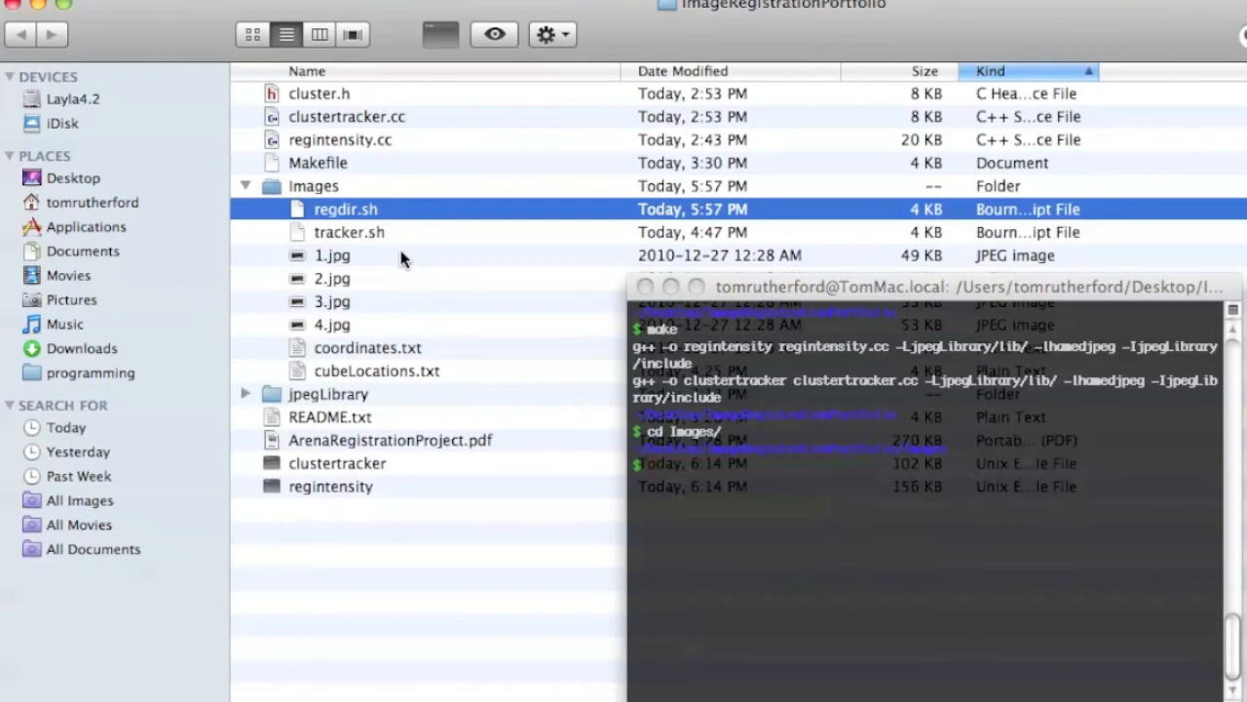
{"action": "mouse_move", "coordinate": [777, 407]}
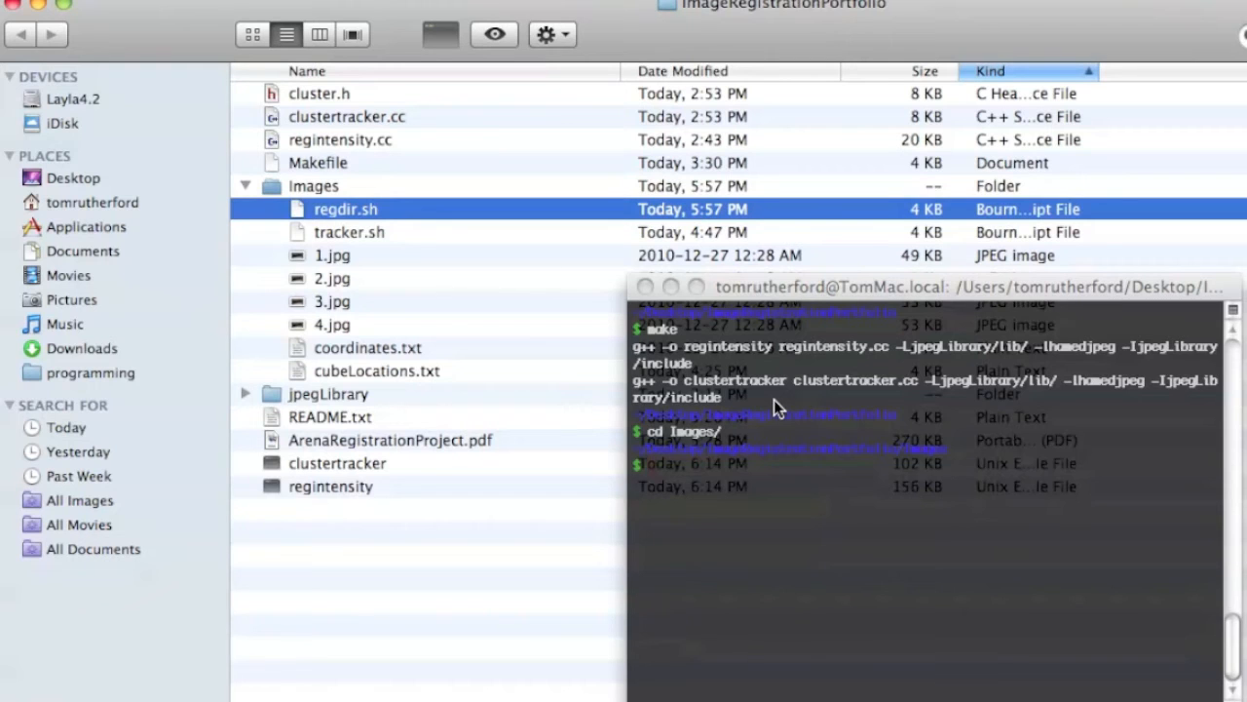
{"action": "mouse_move", "coordinate": [341, 263]}
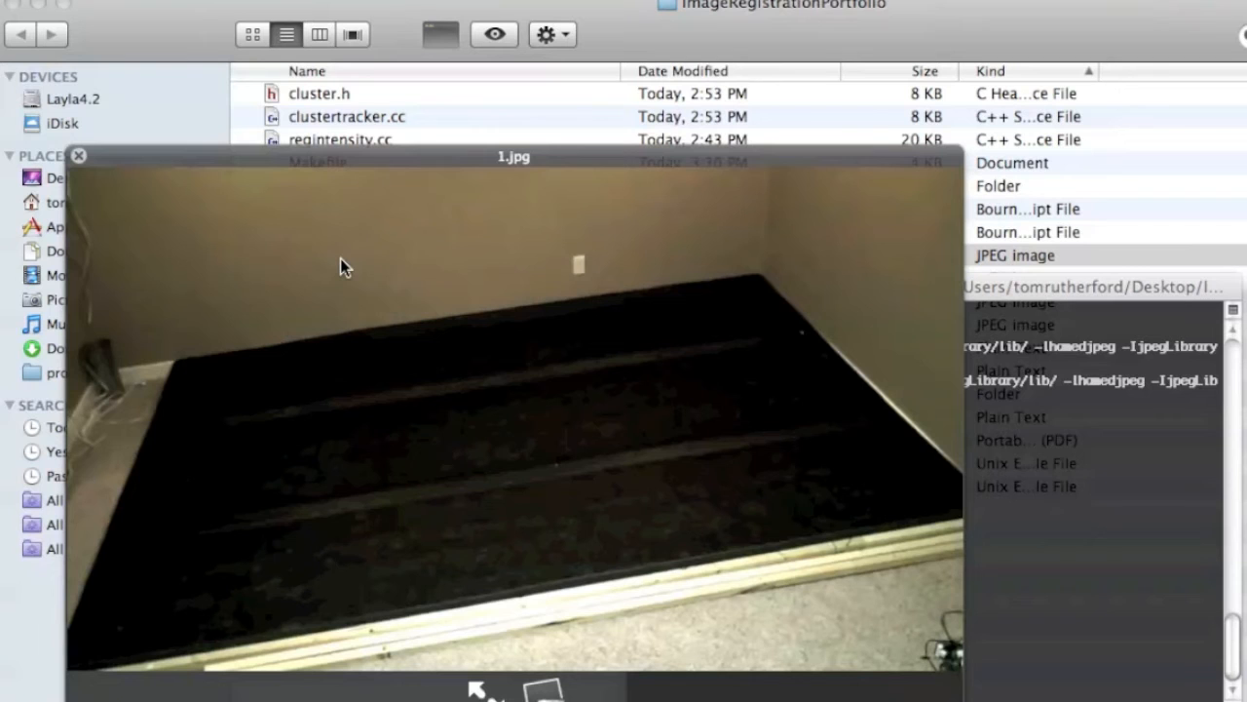
Preview the empty arena corner photo 1.jpg from the Images folder
{"action": "type", "text": "image"}
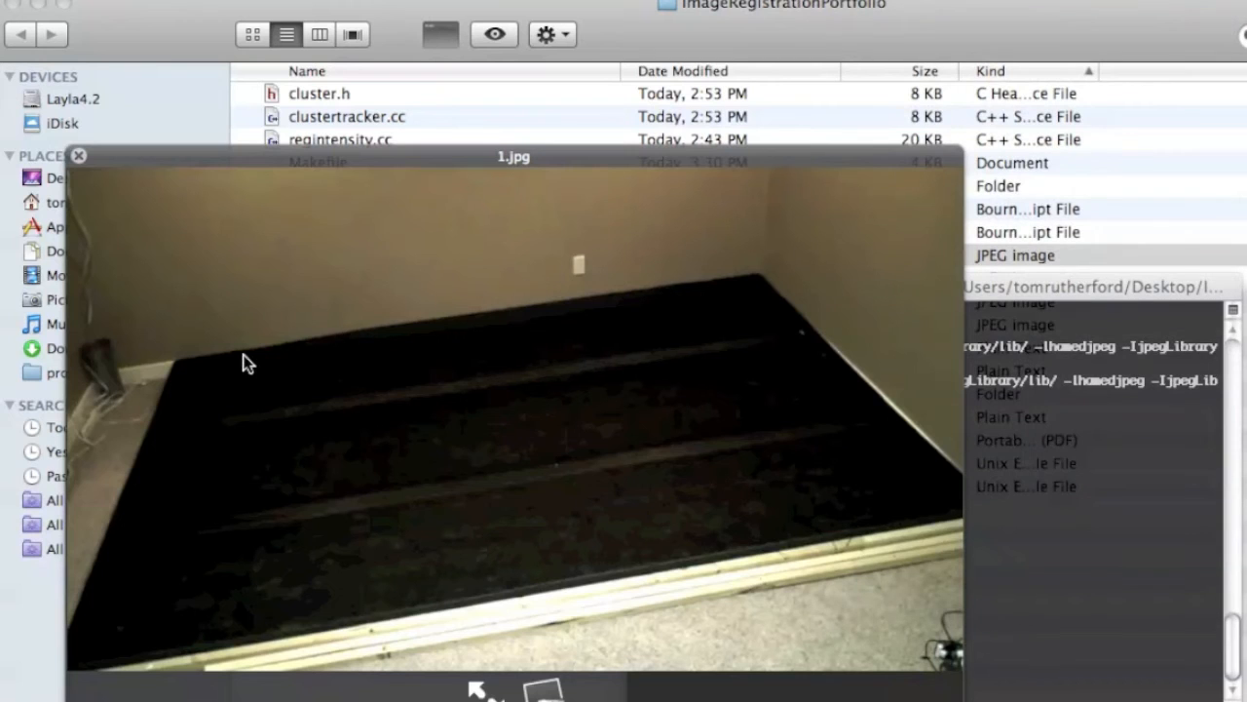
{"action": "mouse_move", "coordinate": [606, 354]}
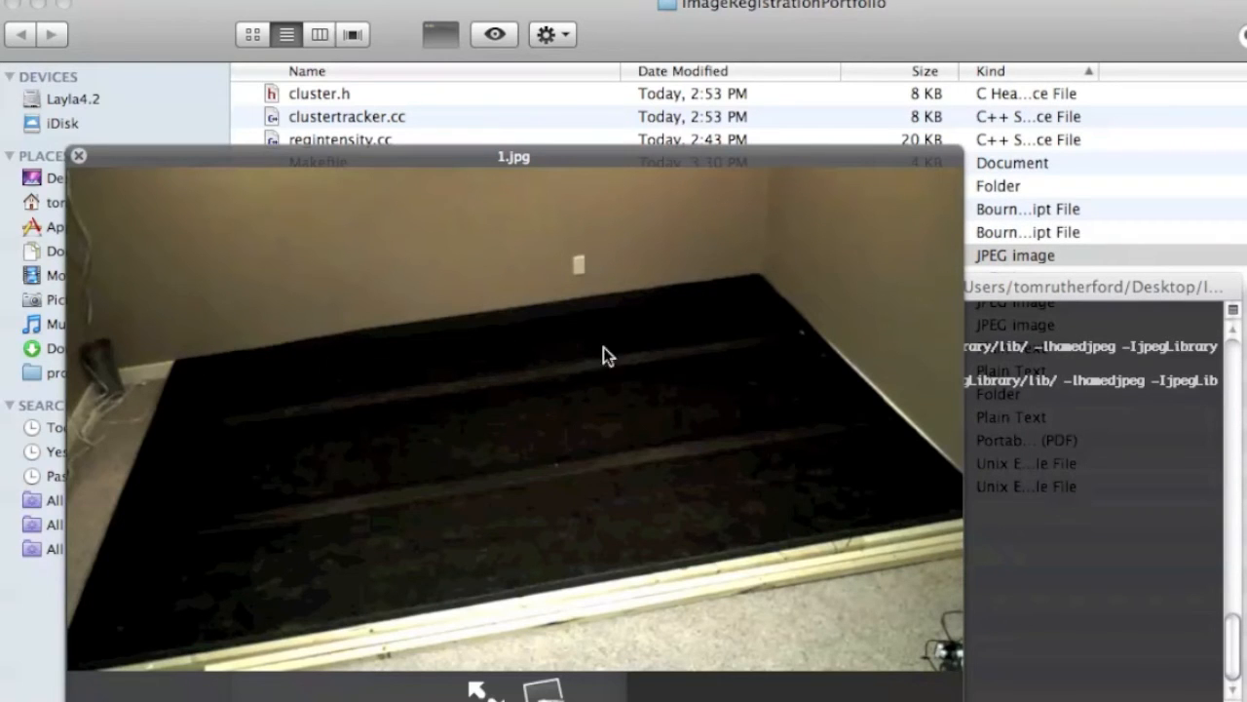
{"action": "mouse_move", "coordinate": [932, 509]}
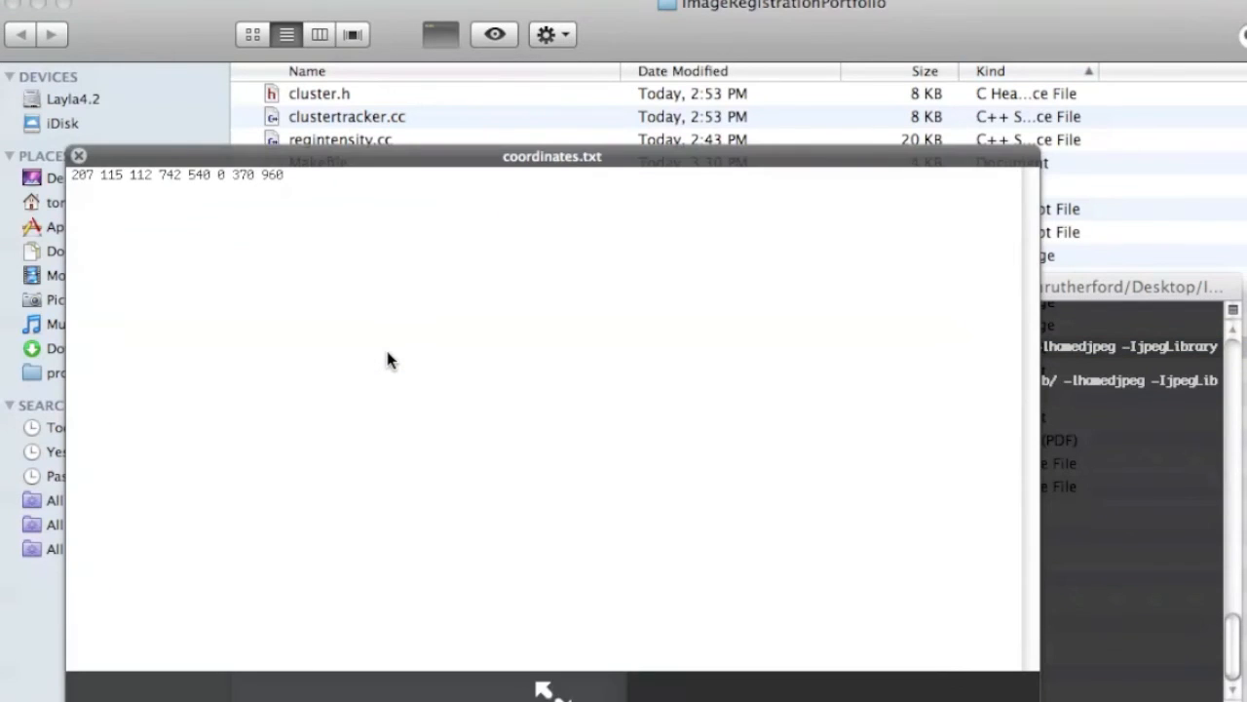
{"action": "mouse_move", "coordinate": [335, 309]}
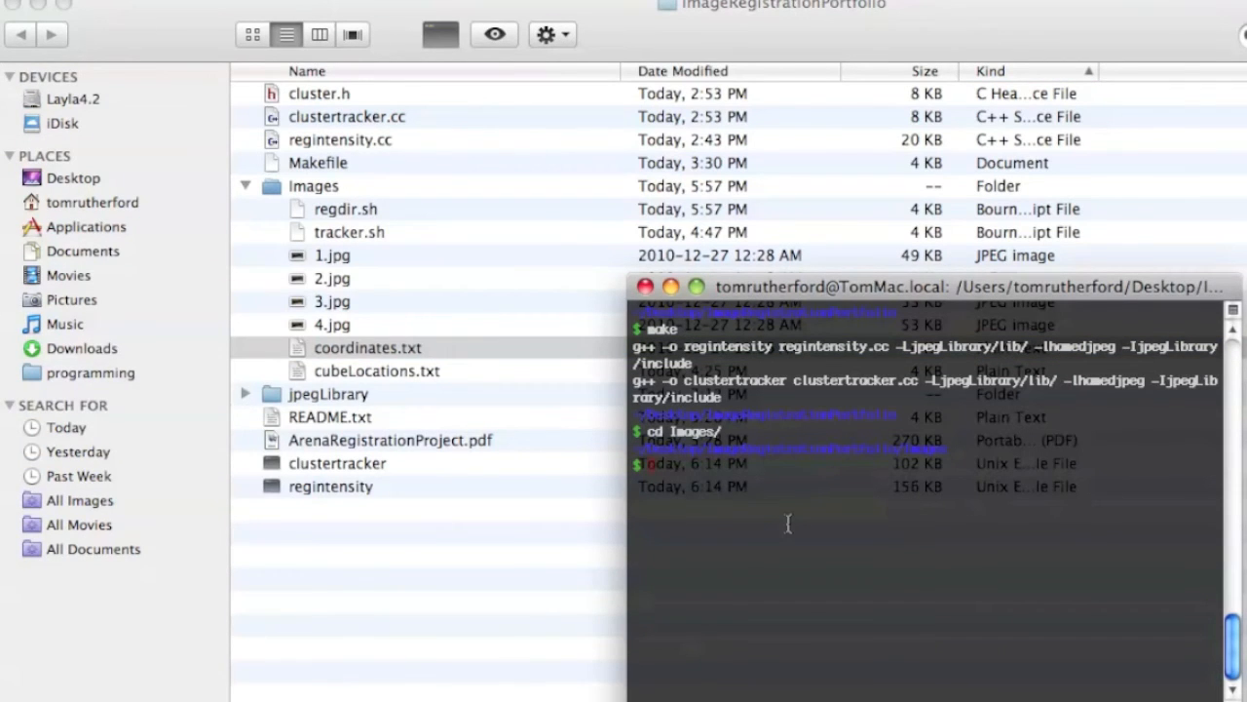
Run ./regdir.sh and answer y to keep 1.jpg as the background image
{"action": "type", "text": "./regdir.sh"}
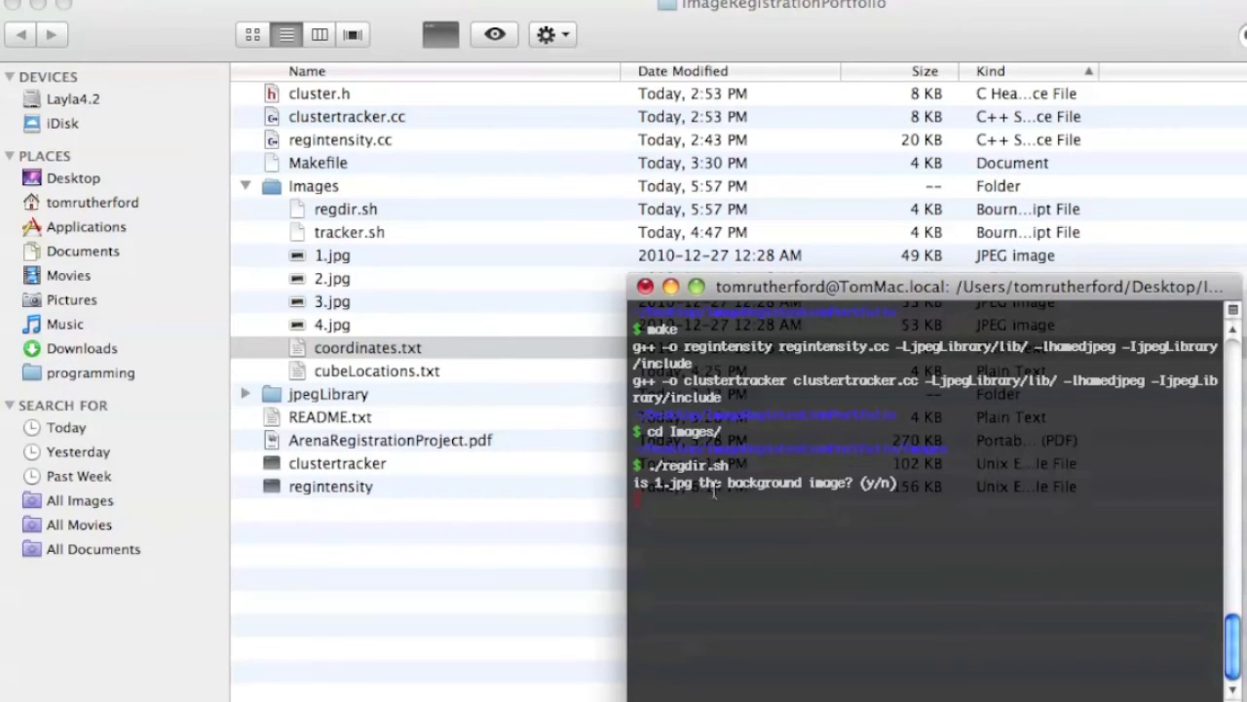
{"action": "type", "text": "y"}
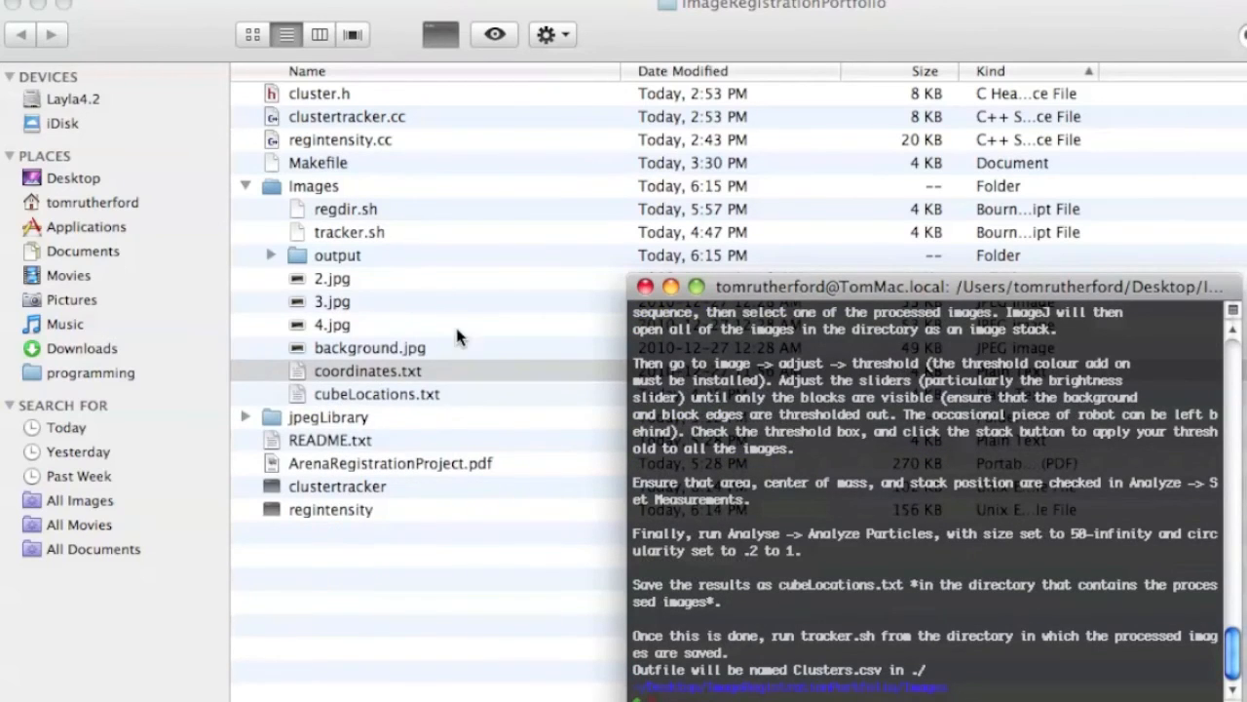
{"action": "mouse_move", "coordinate": [336, 263]}
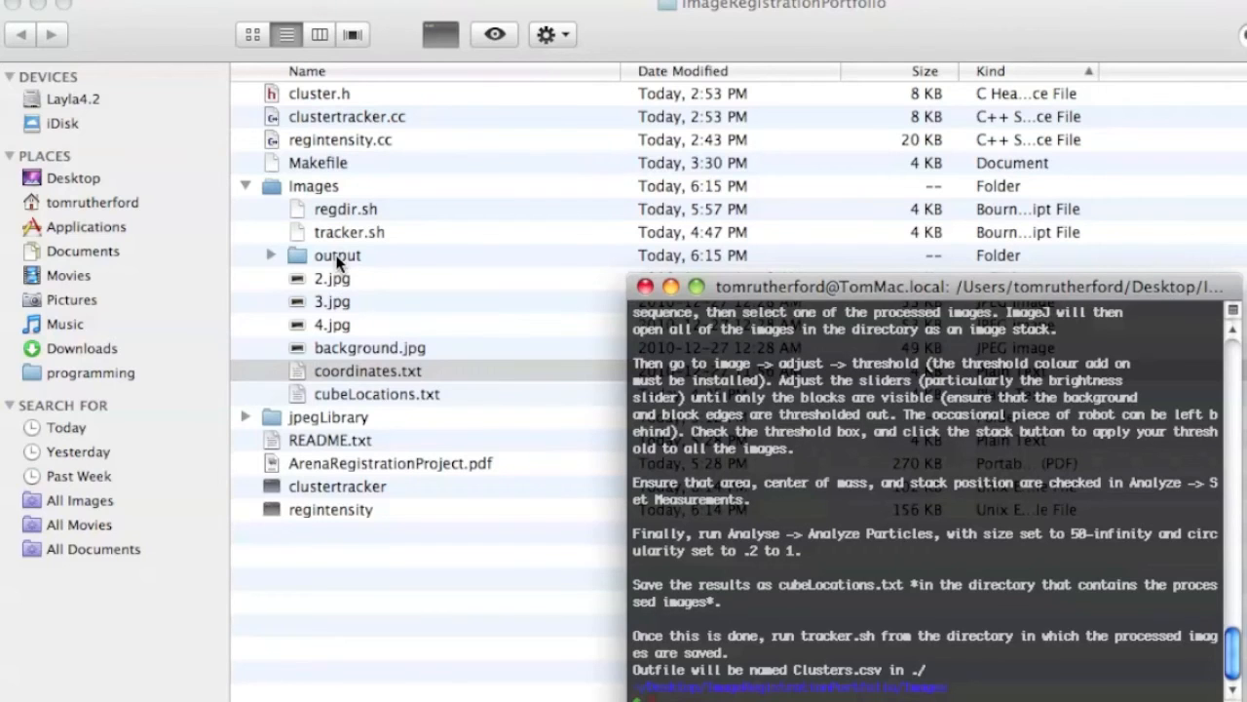
Expand the output folder to list Clusters.csv, processed images 2–4 and cubeLocations.txt
{"action": "left_click", "coordinate": [332, 278]}
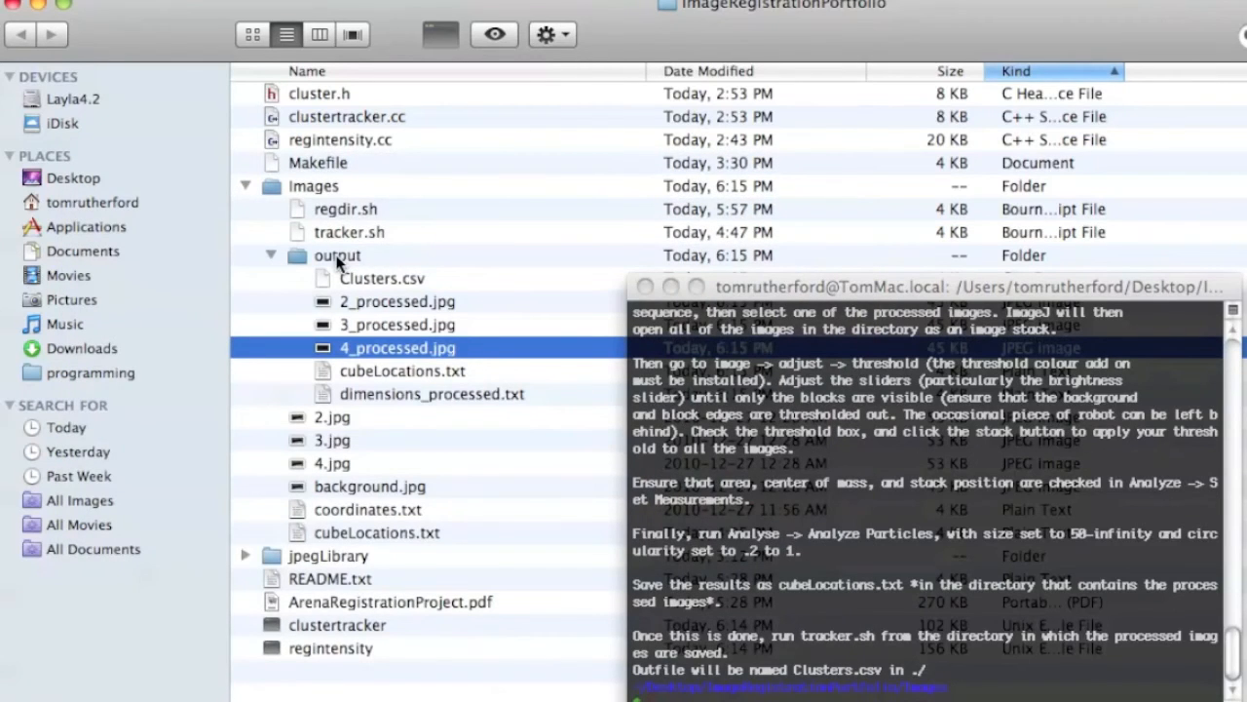
{"action": "mouse_move", "coordinate": [560, 277]}
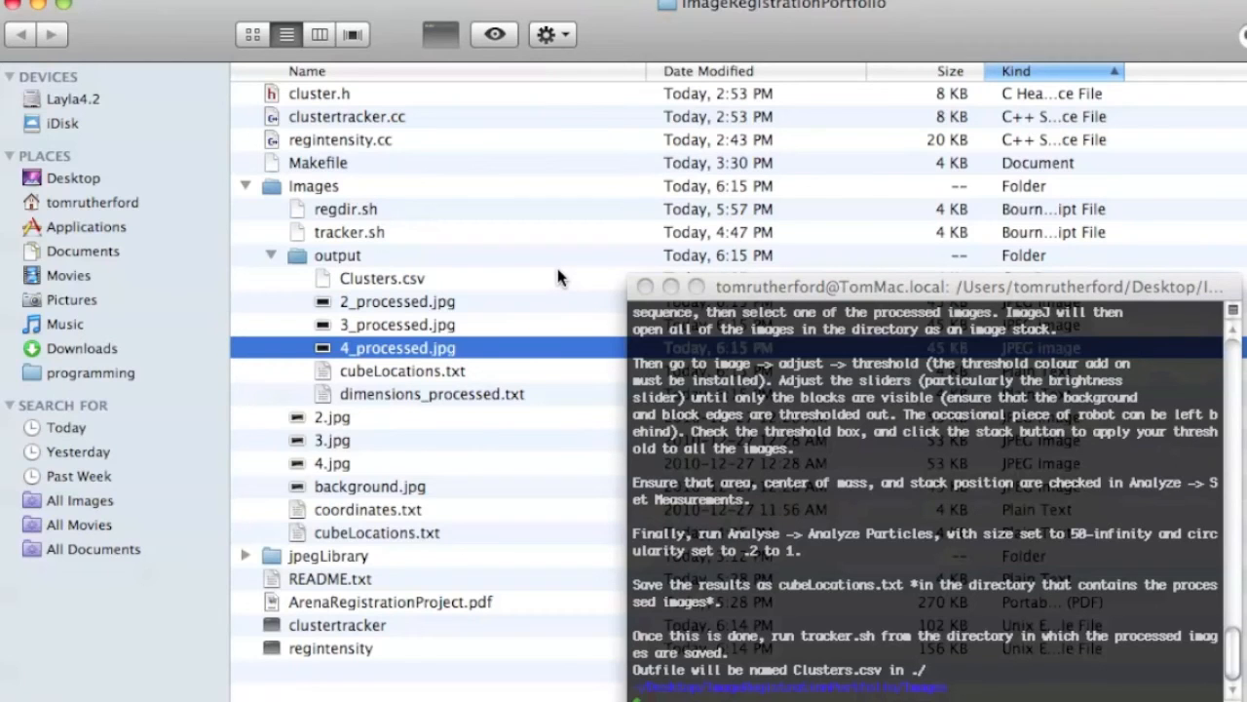
{"action": "double_click", "coordinate": [402, 370]}
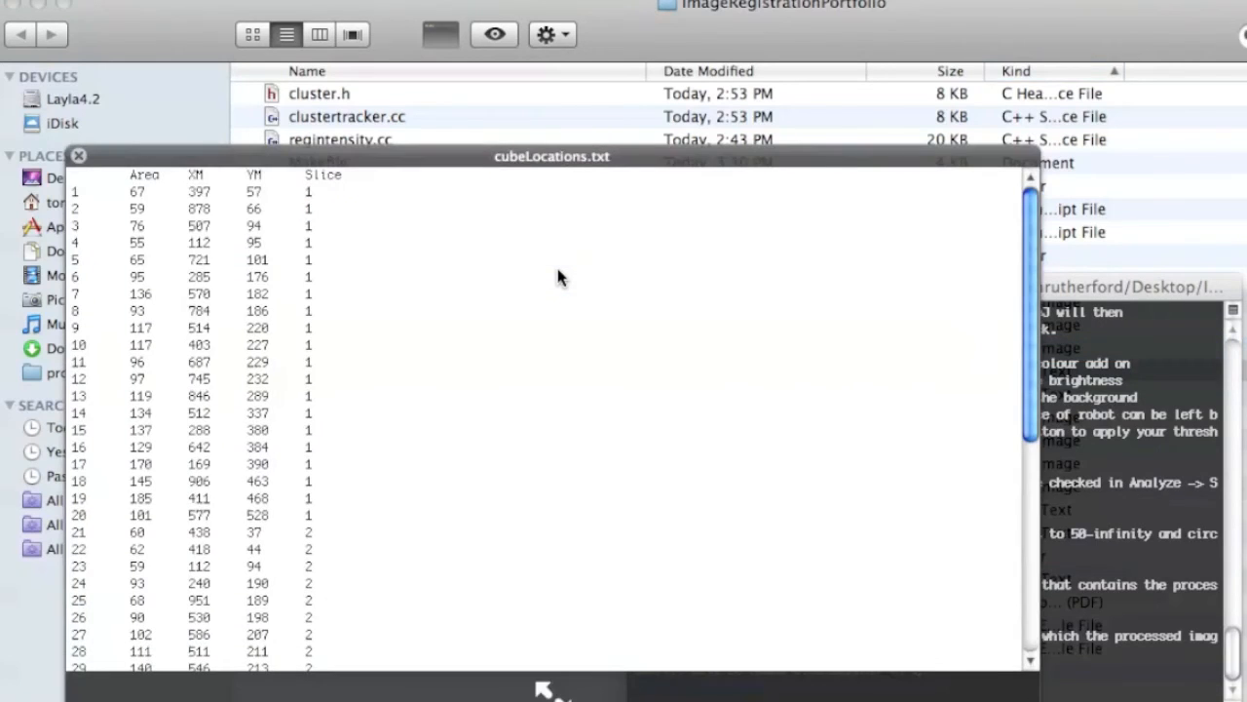
{"action": "mouse_move", "coordinate": [82, 204]}
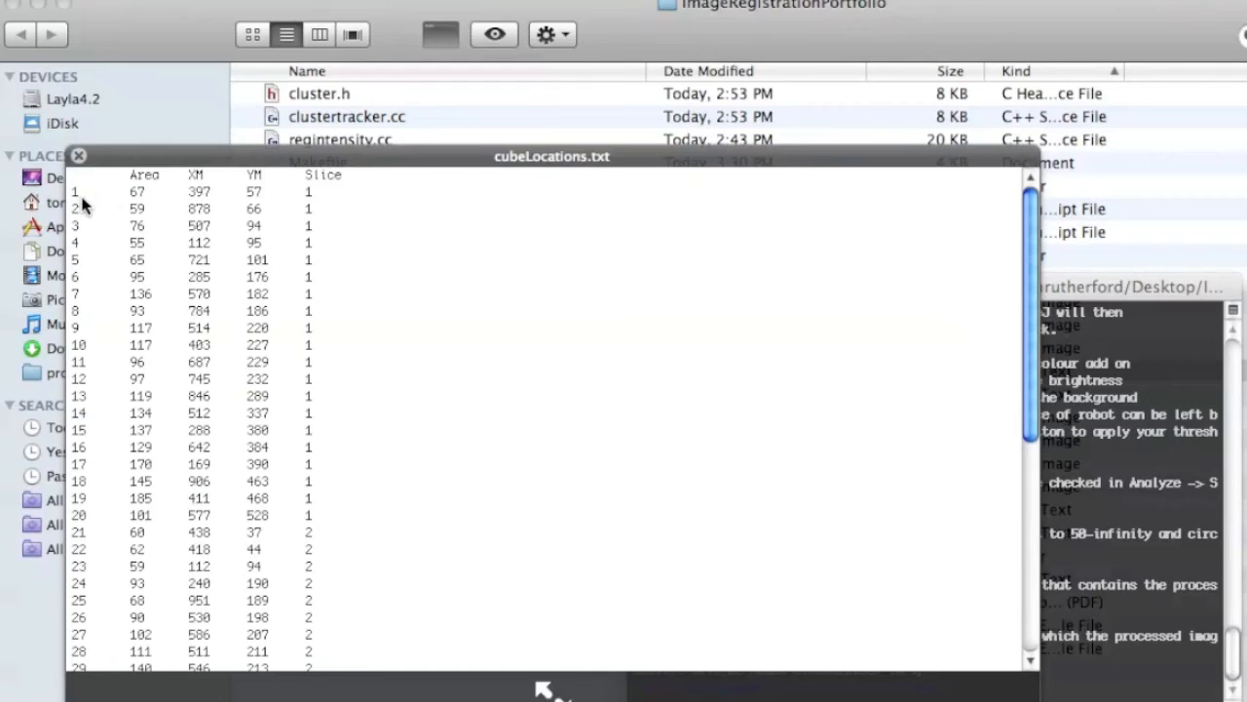
{"action": "mouse_move", "coordinate": [200, 200]}
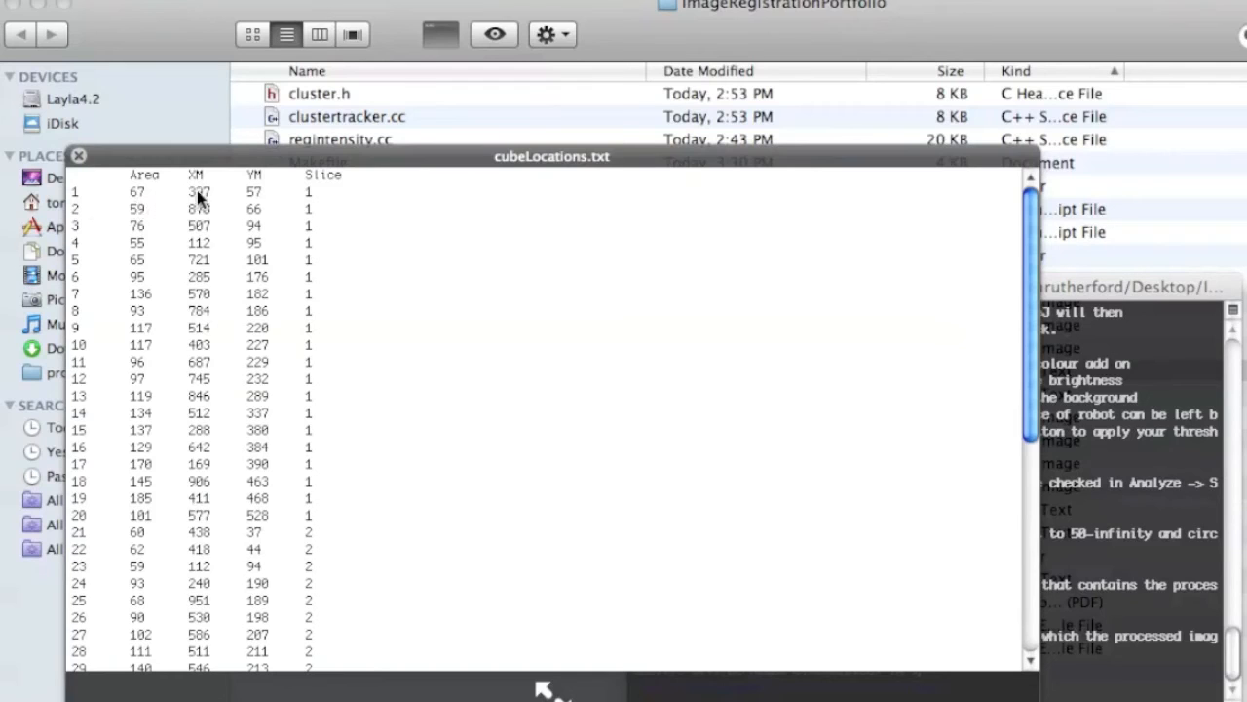
{"action": "mouse_move", "coordinate": [97, 209]}
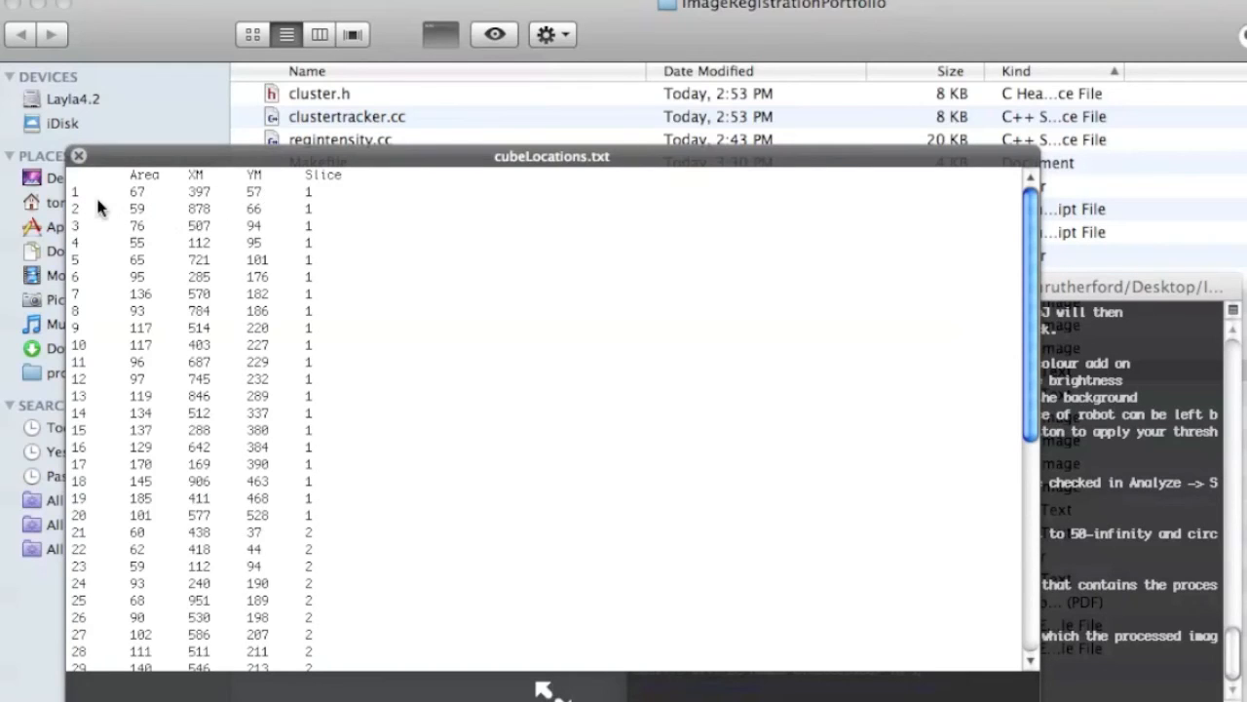
{"action": "scroll", "scroll_direction": "down", "scroll_amount": 3}
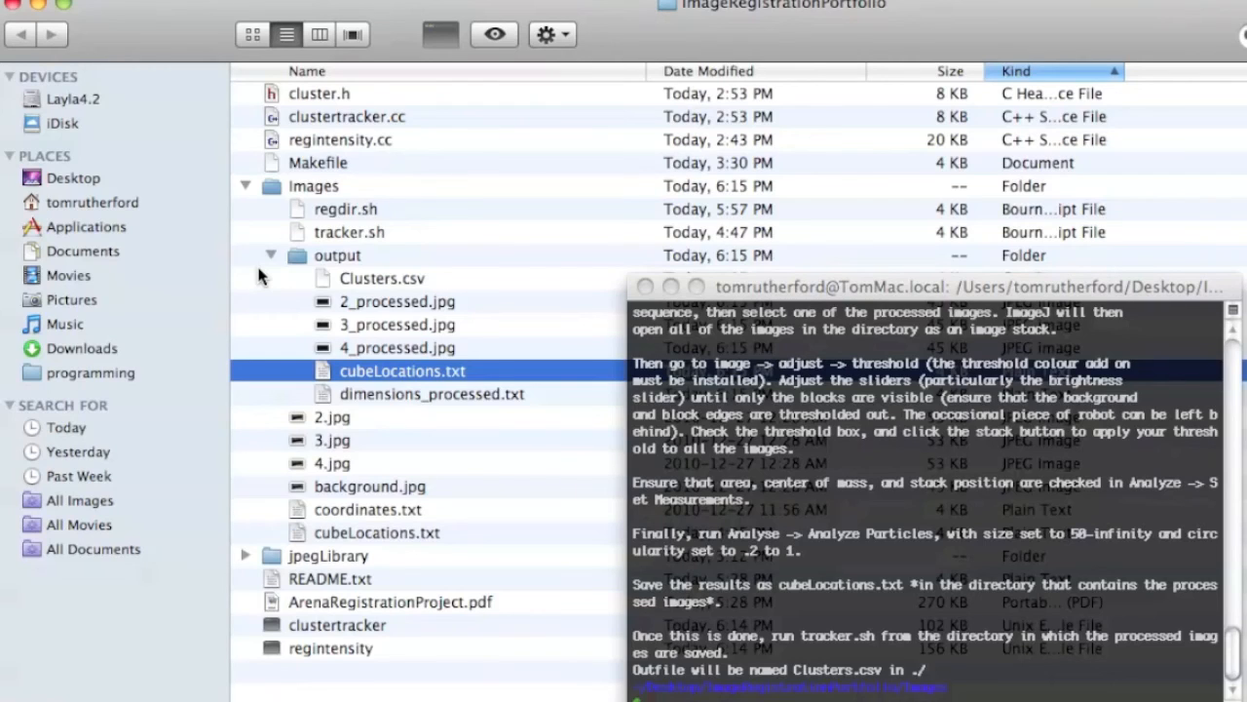
{"action": "mouse_move", "coordinate": [336, 240]}
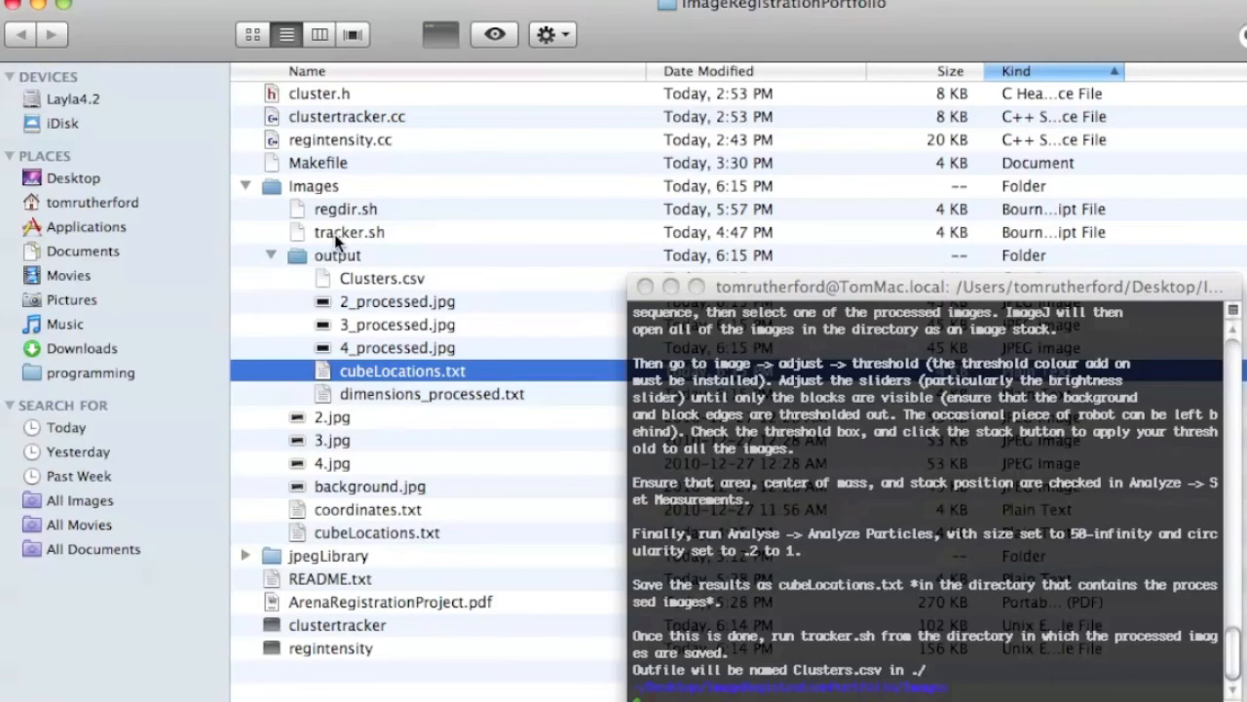
{"action": "mouse_move", "coordinate": [280, 362]}
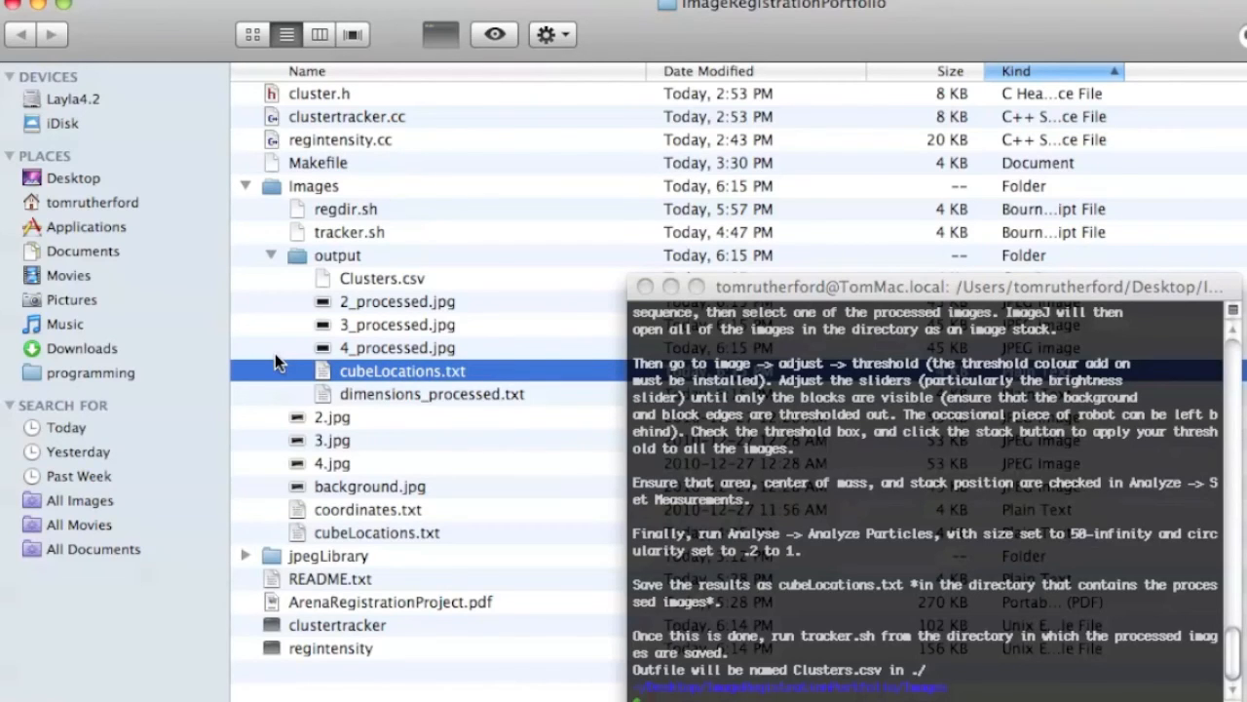
{"action": "mouse_move", "coordinate": [448, 288]}
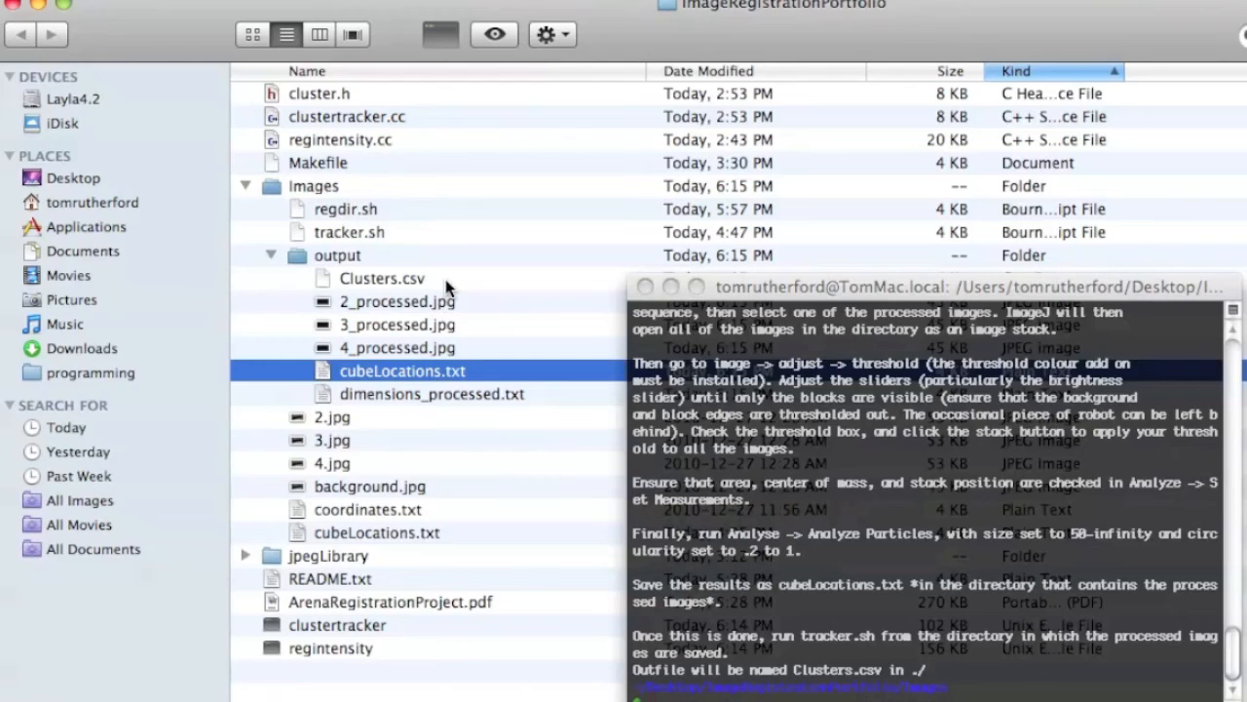
{"action": "left_click", "coordinate": [382, 278]}
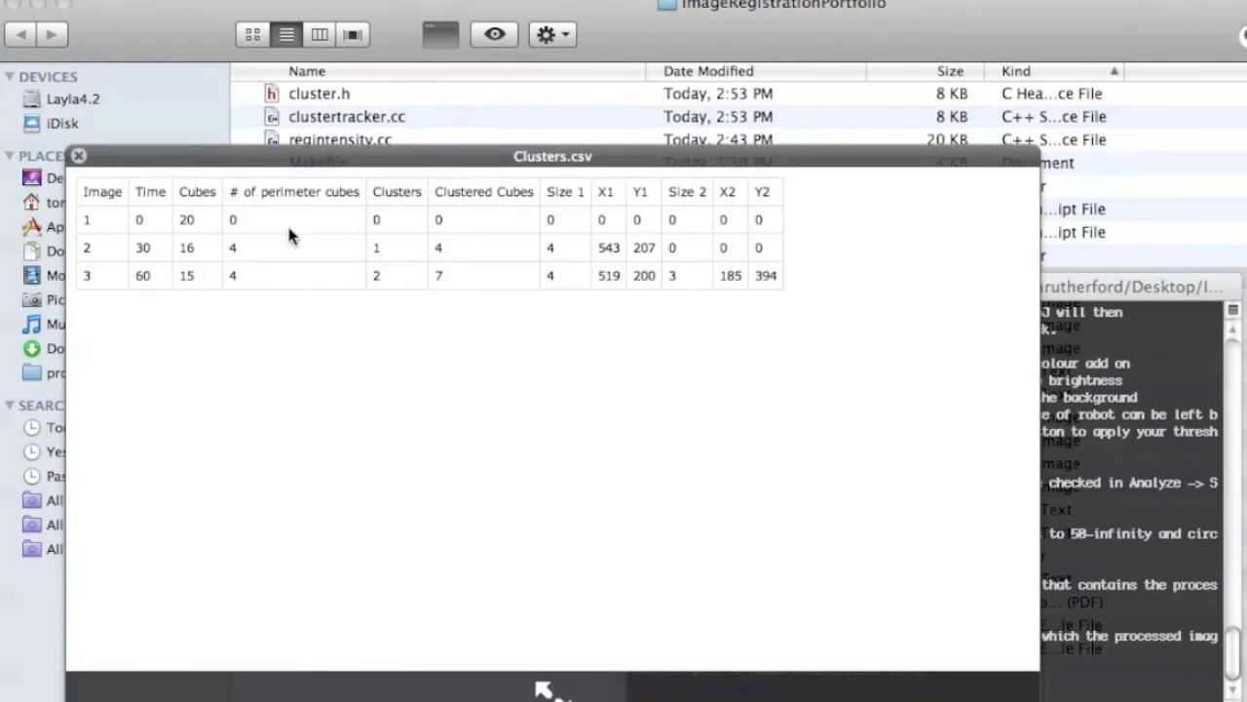
{"action": "mouse_move", "coordinate": [93, 229]}
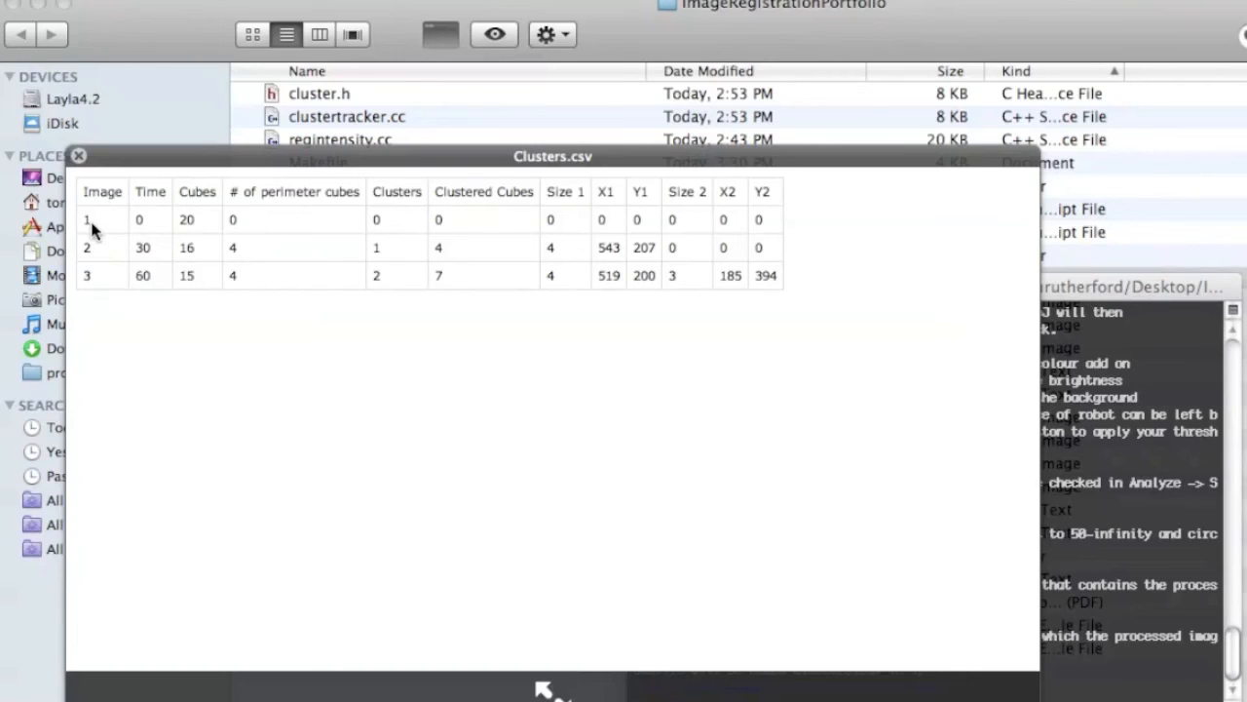
{"action": "mouse_move", "coordinate": [205, 225]}
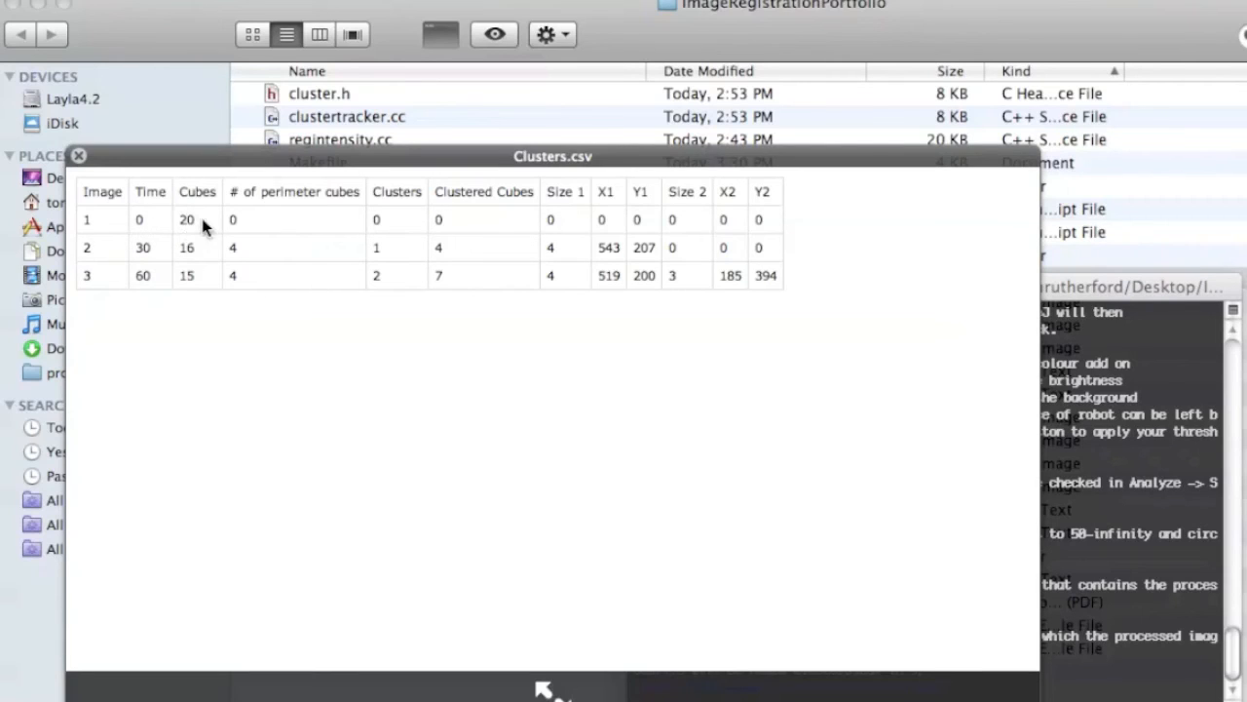
{"action": "mouse_move", "coordinate": [417, 227]}
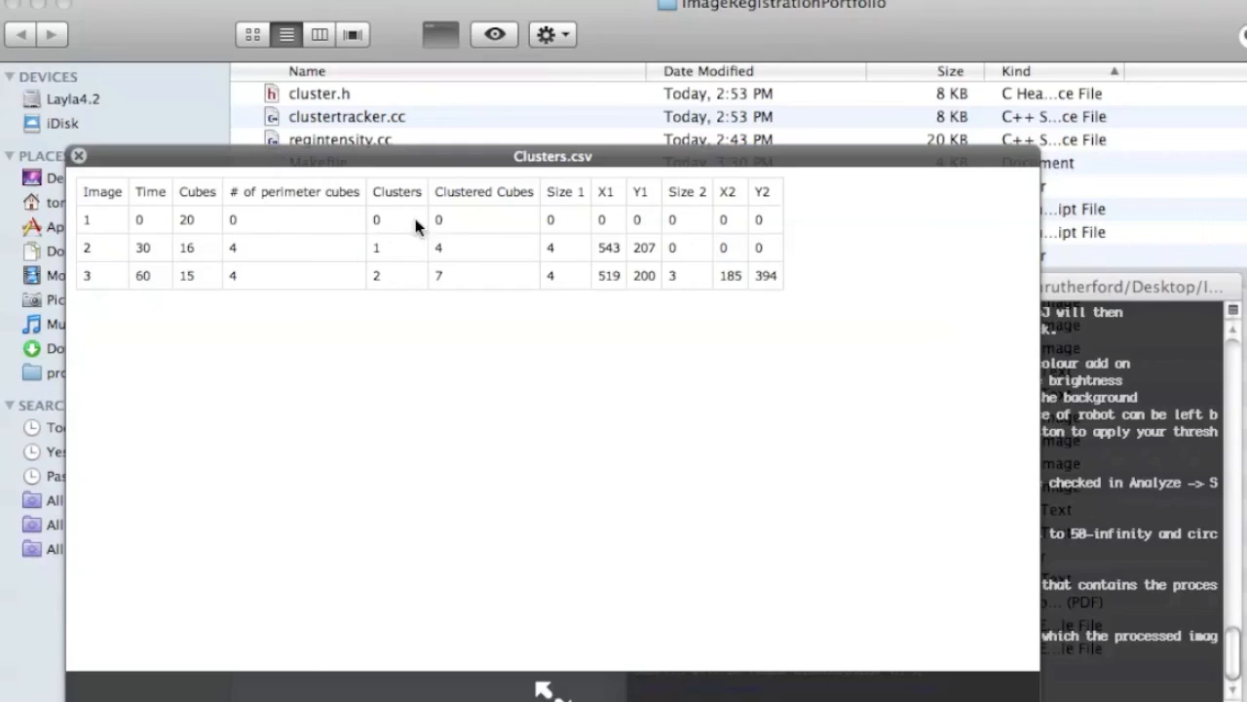
{"action": "mouse_move", "coordinate": [97, 253]}
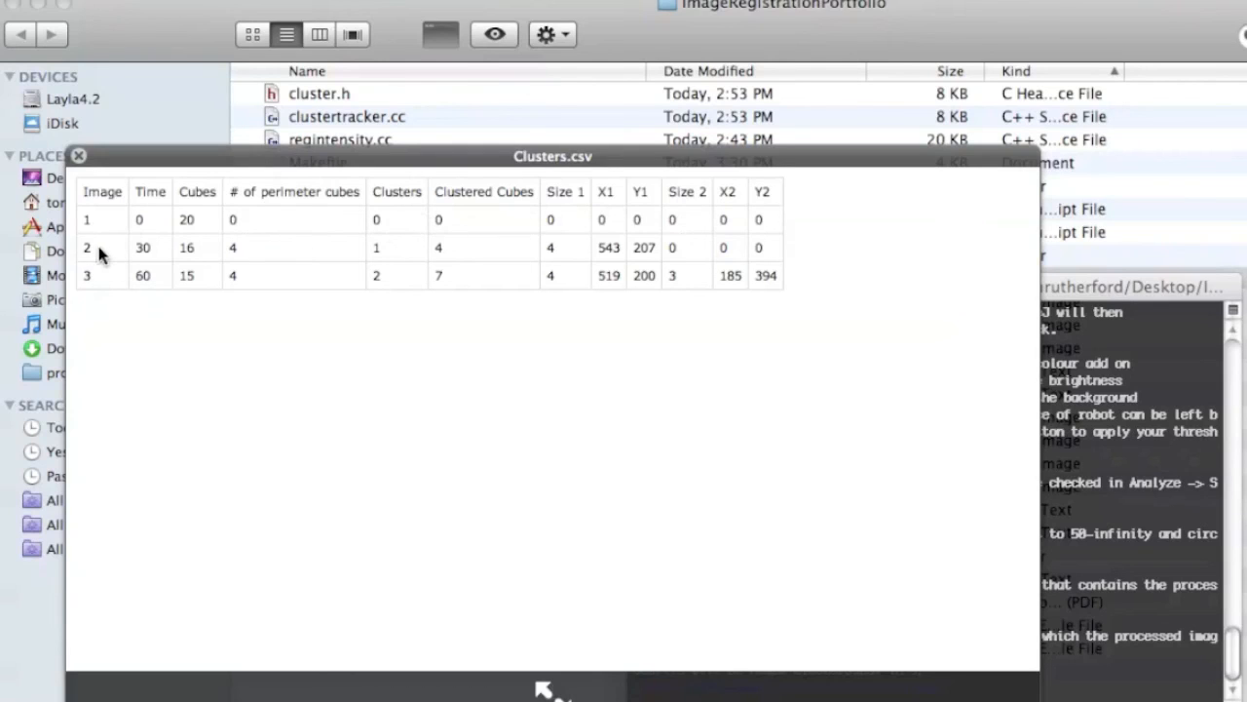
{"action": "mouse_move", "coordinate": [392, 261]}
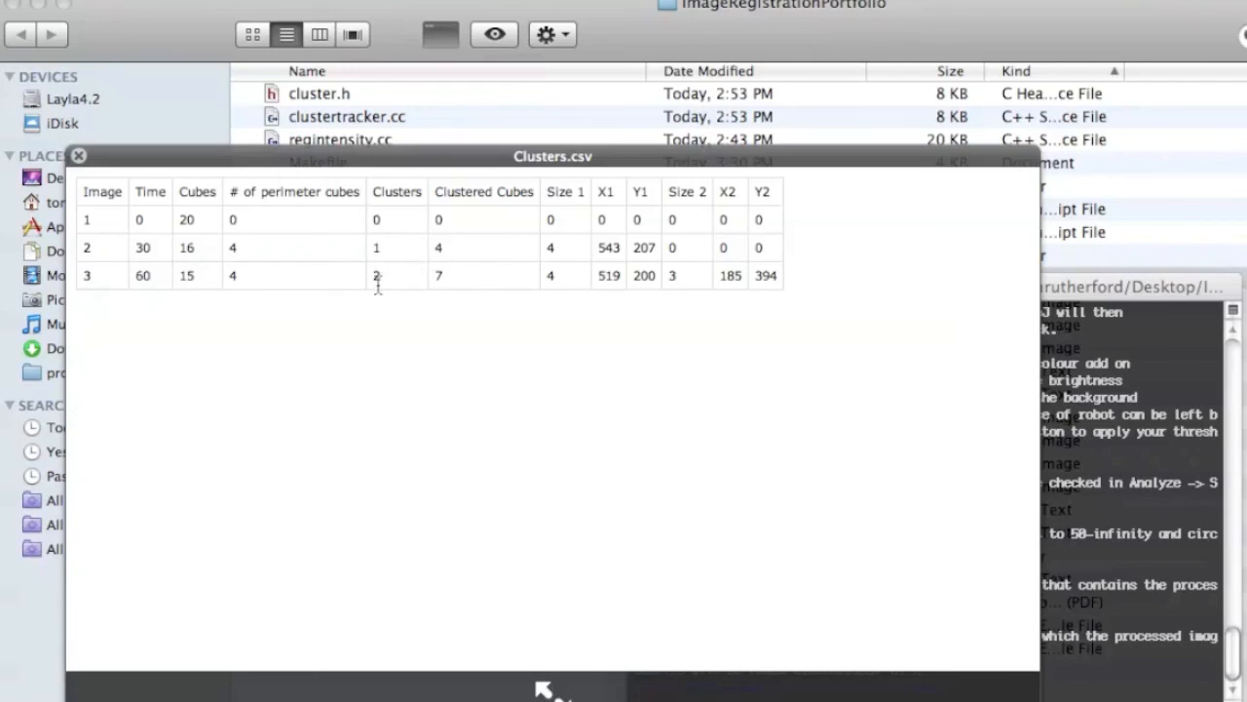
{"action": "mouse_move", "coordinate": [769, 297]}
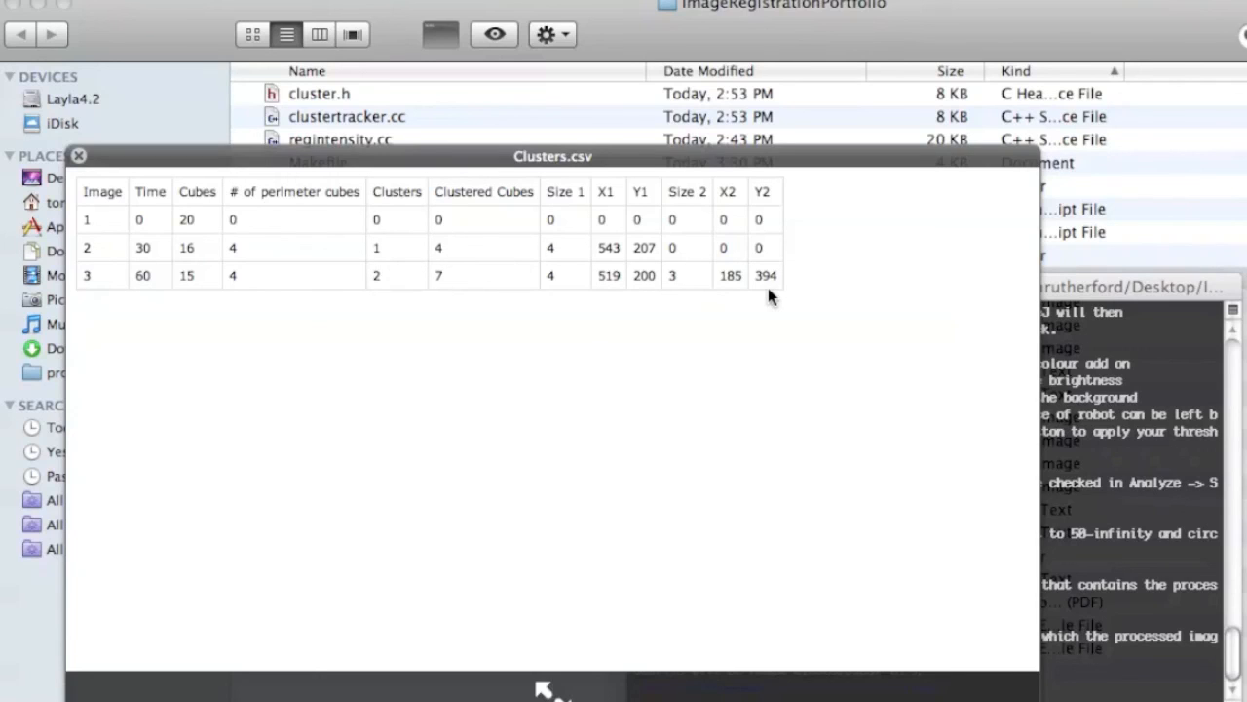